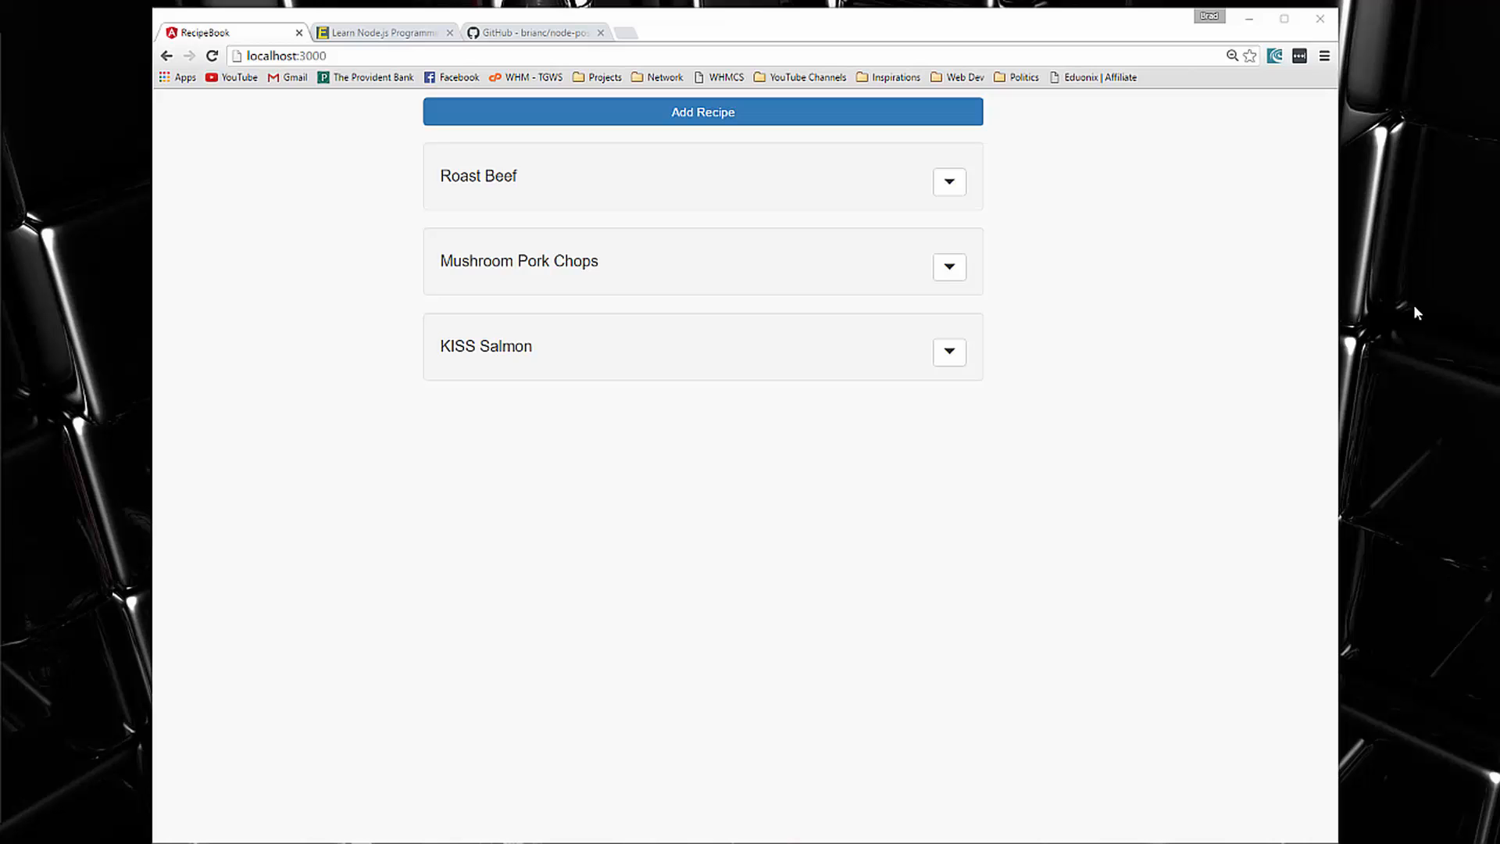
mouse_move(1430, 316)
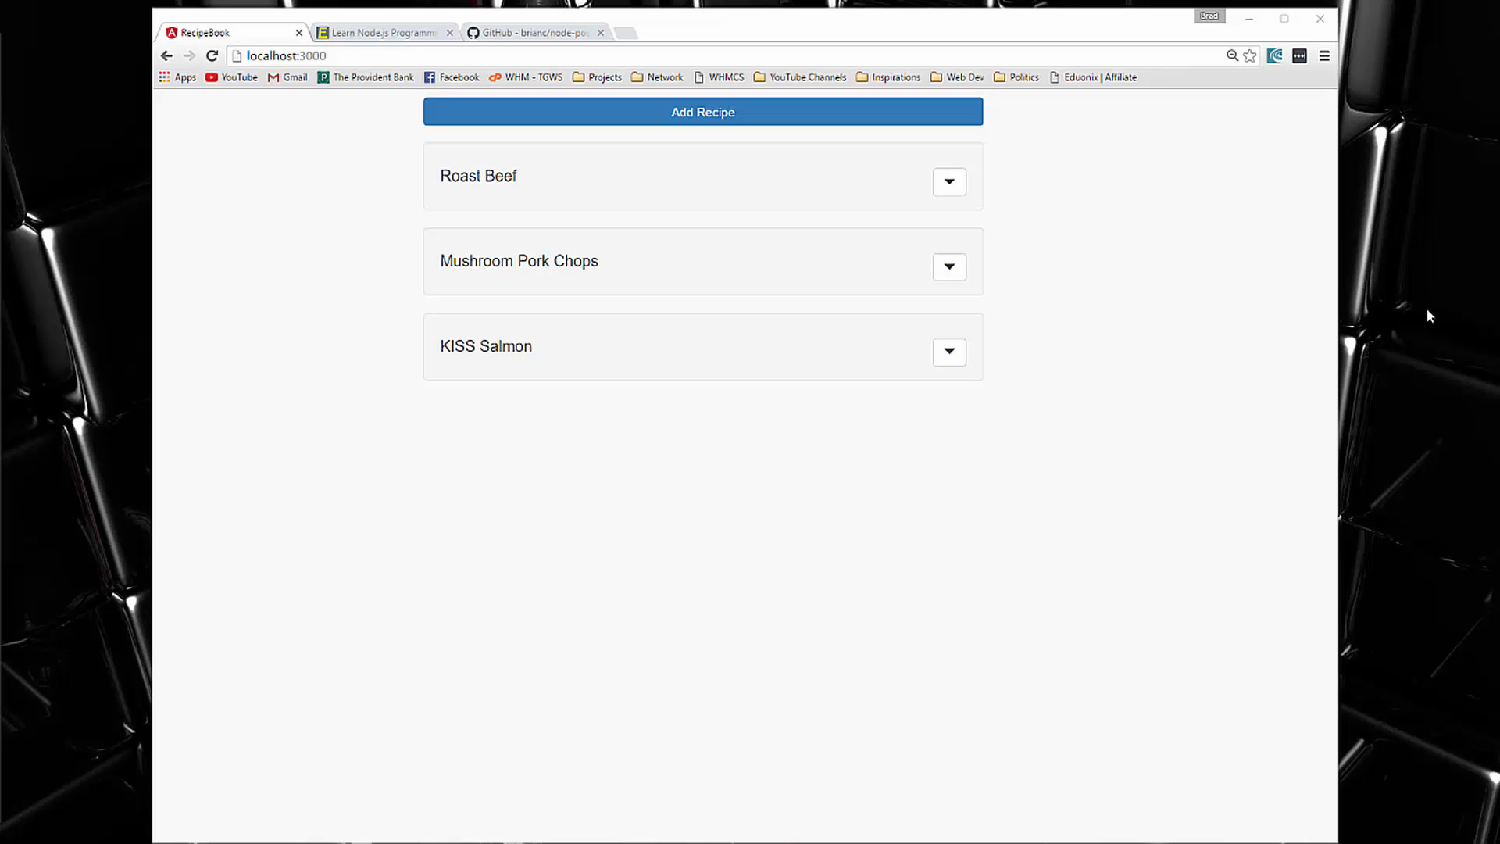
mouse_move(1149, 92)
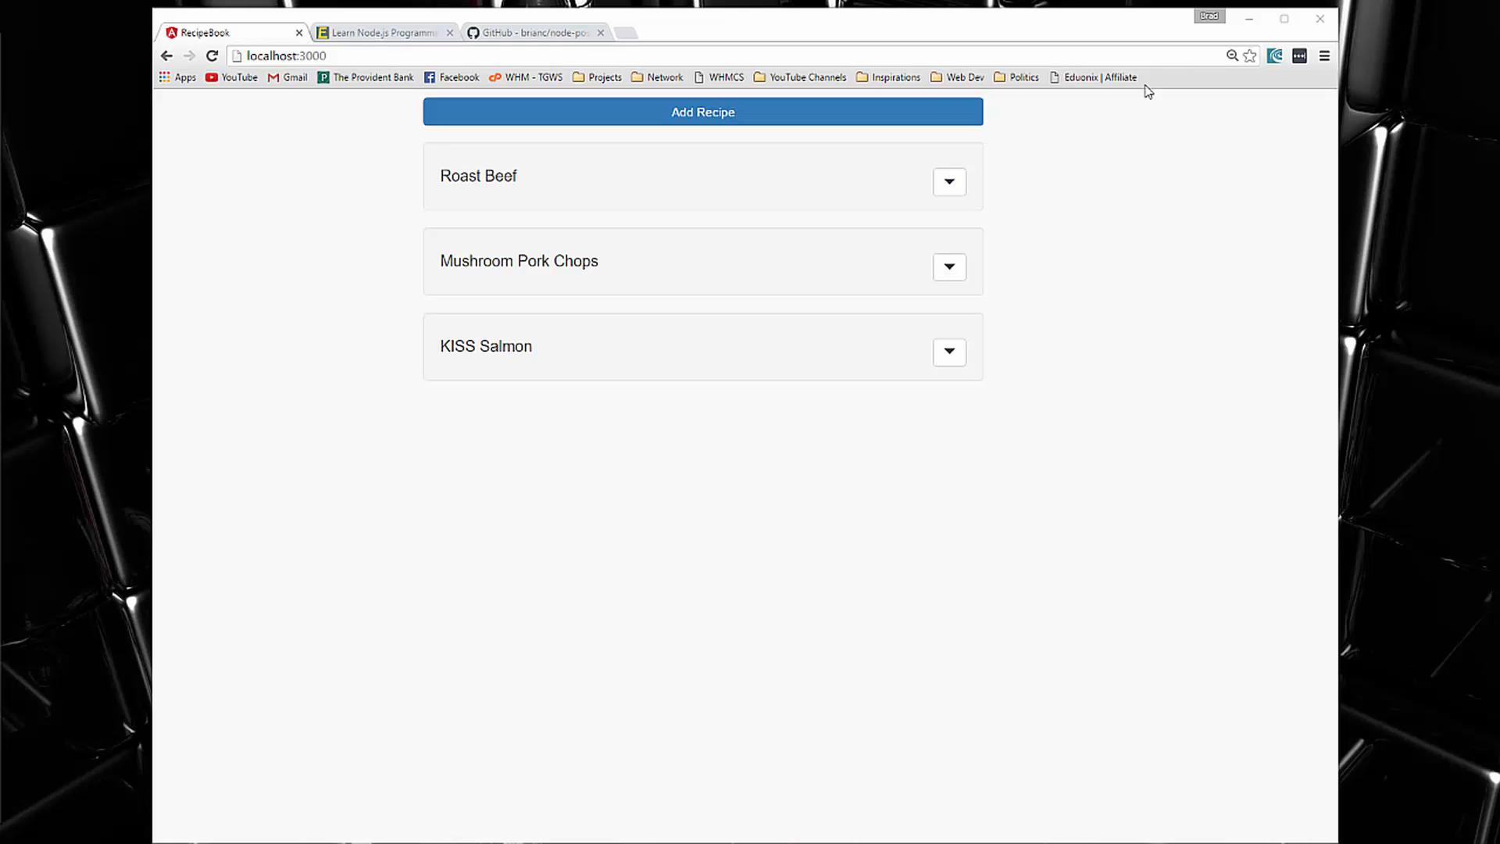
View the brianc/node-postgres README with its npm install pg command and client example
left_click(536, 31)
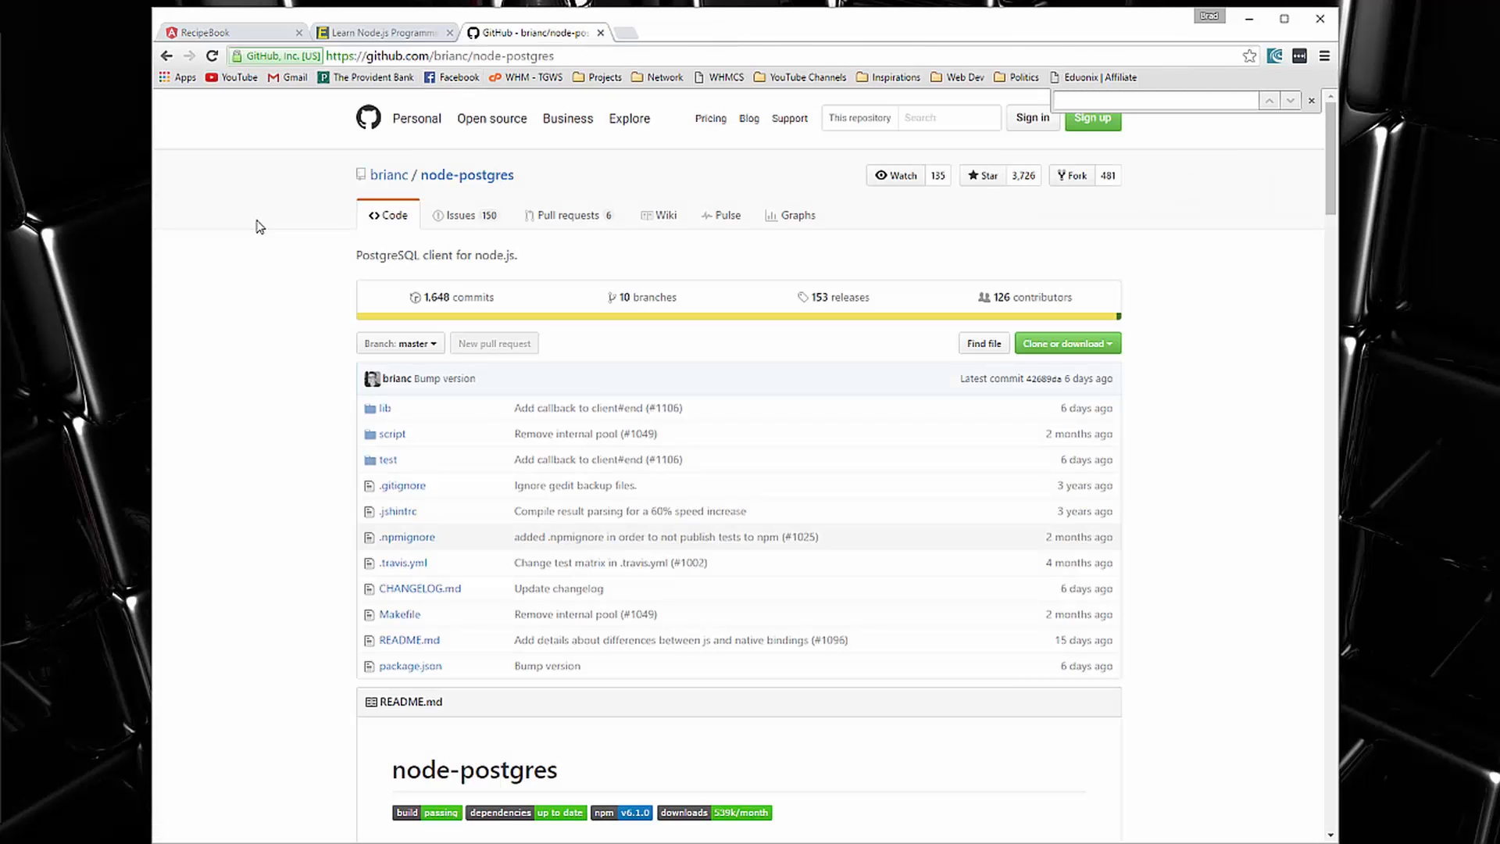
mouse_move(388, 189)
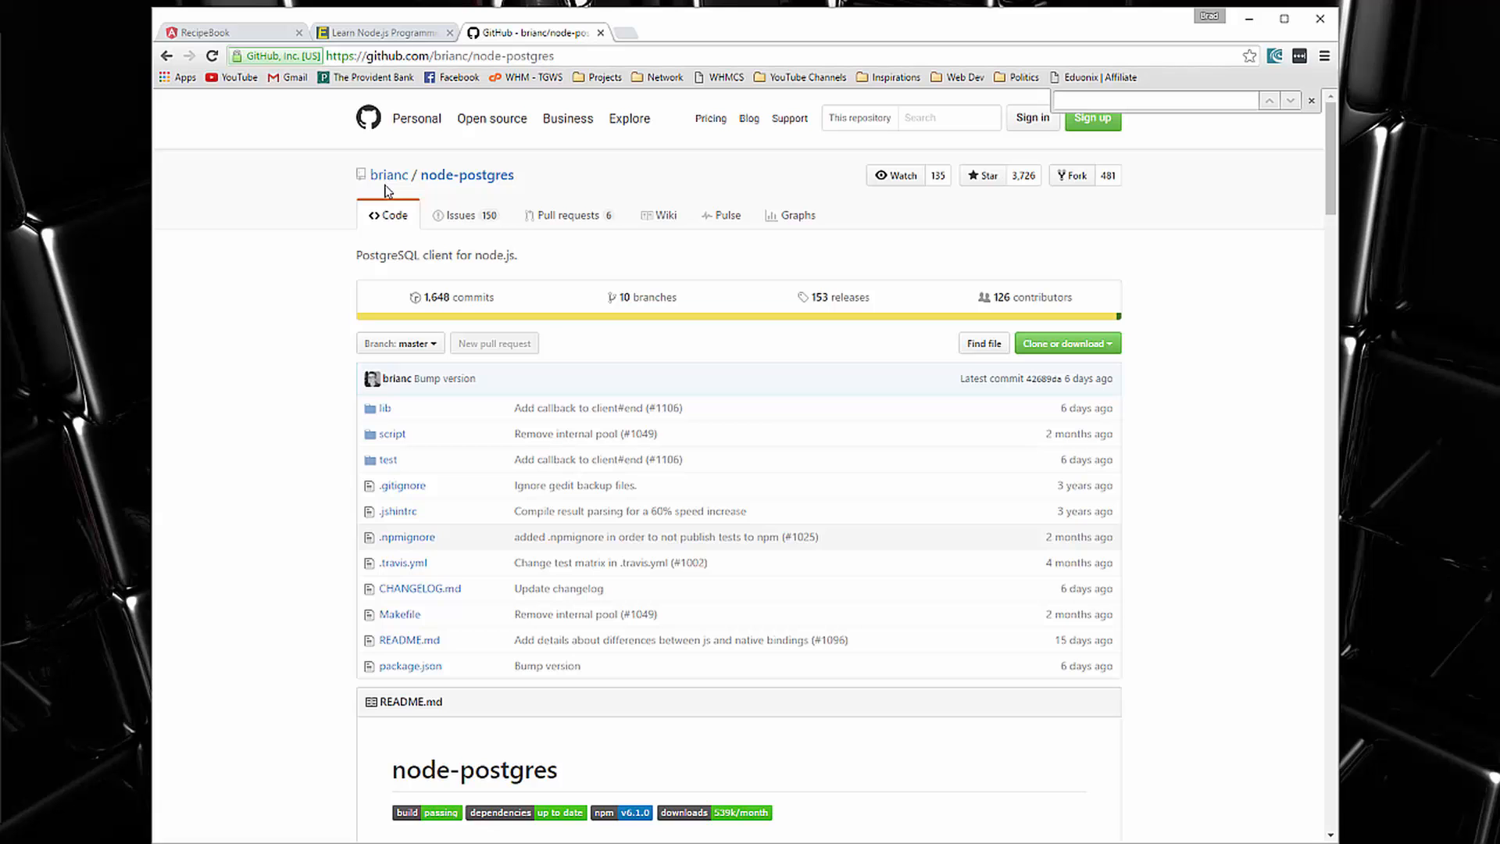
mouse_move(467, 175)
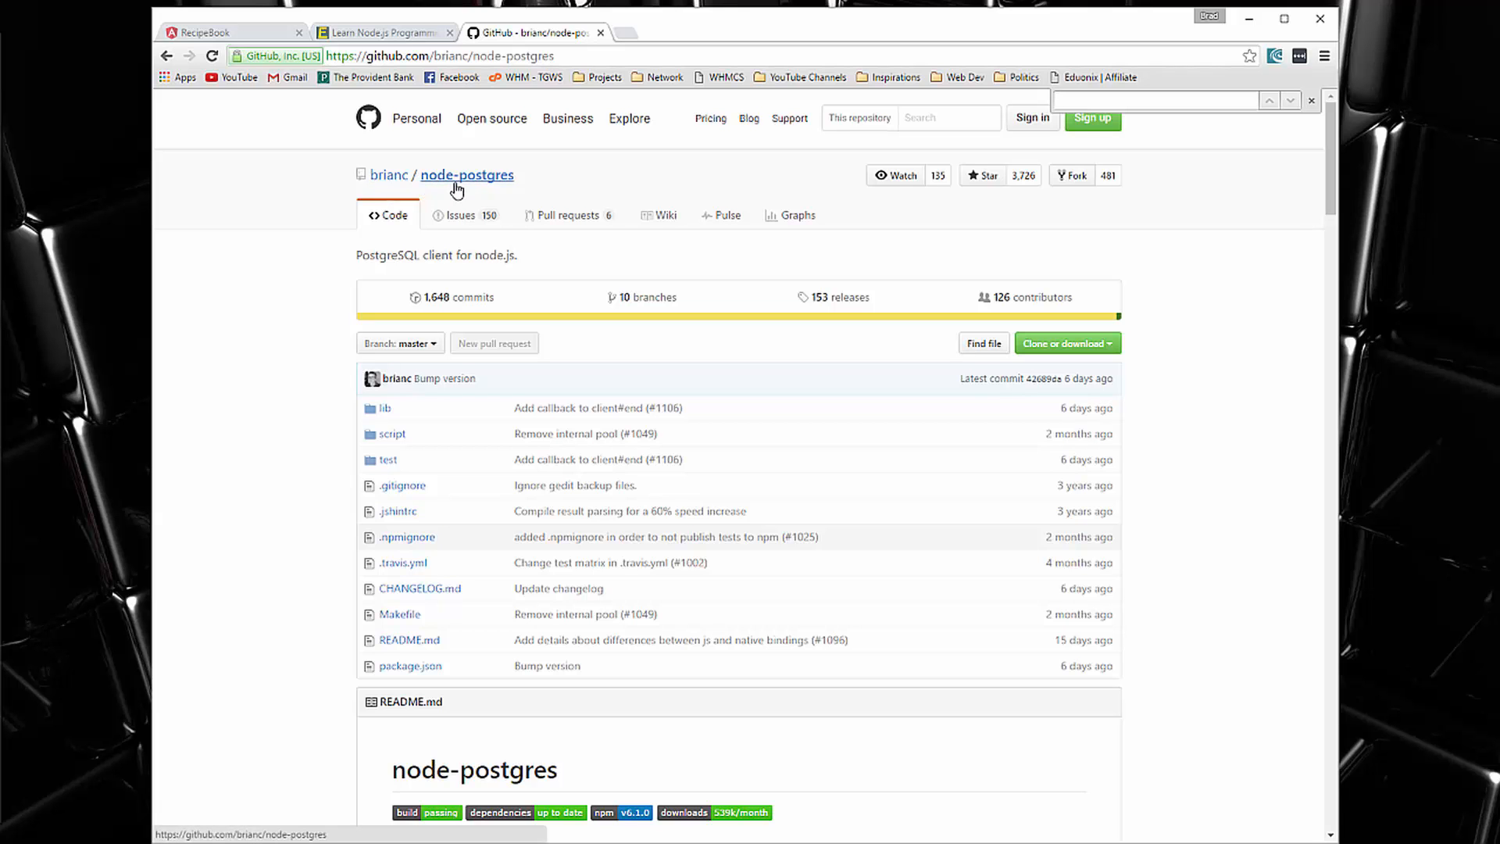
scroll("down", 3)
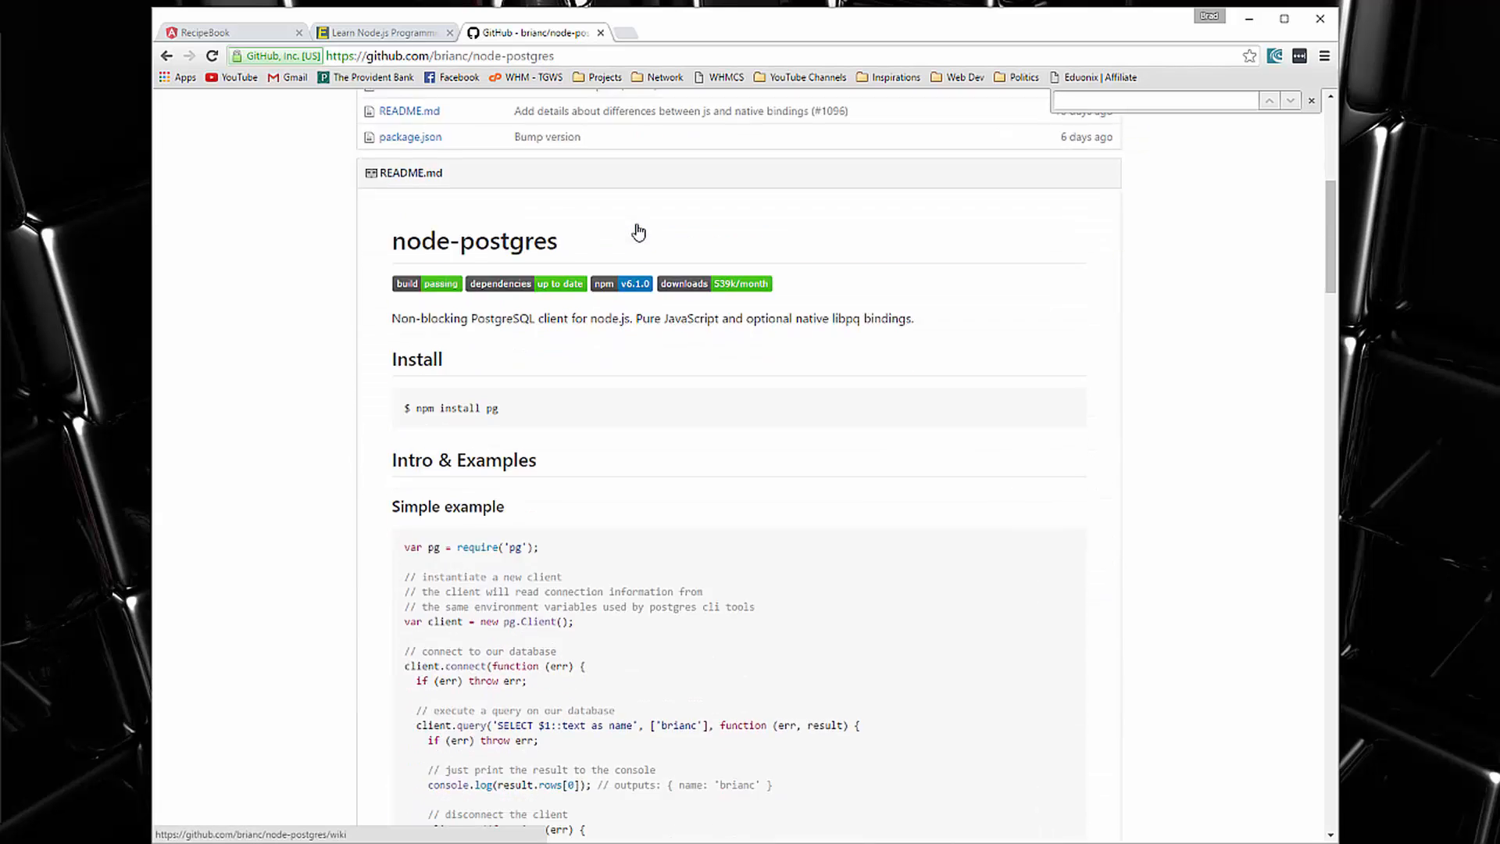
scroll("down", 3)
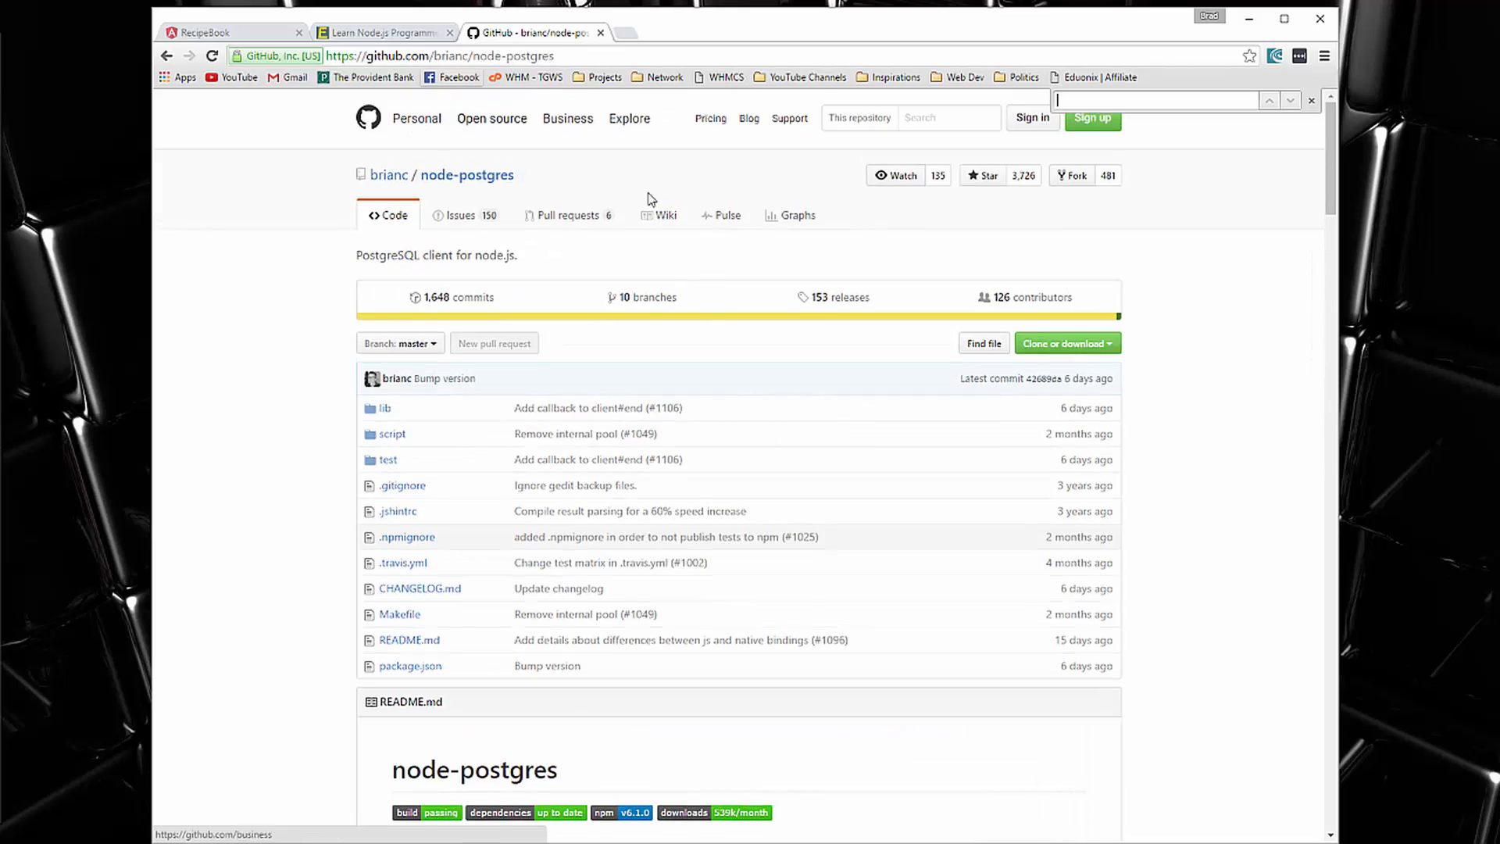
Switch to the Eduonix 'Learn Node.js Programming' course page with its price and details
left_click(383, 32)
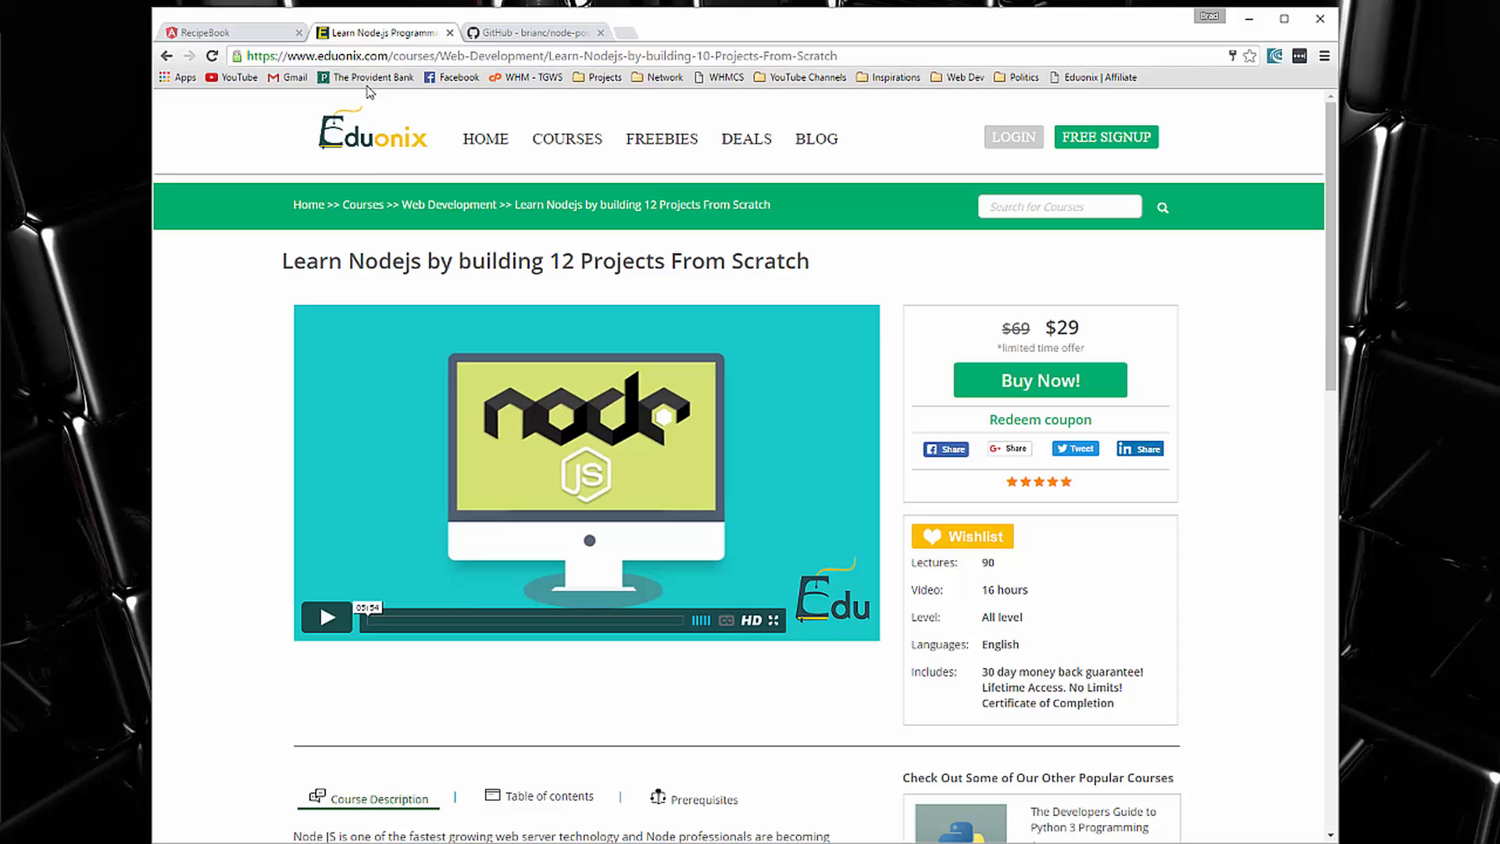
mouse_move(242, 238)
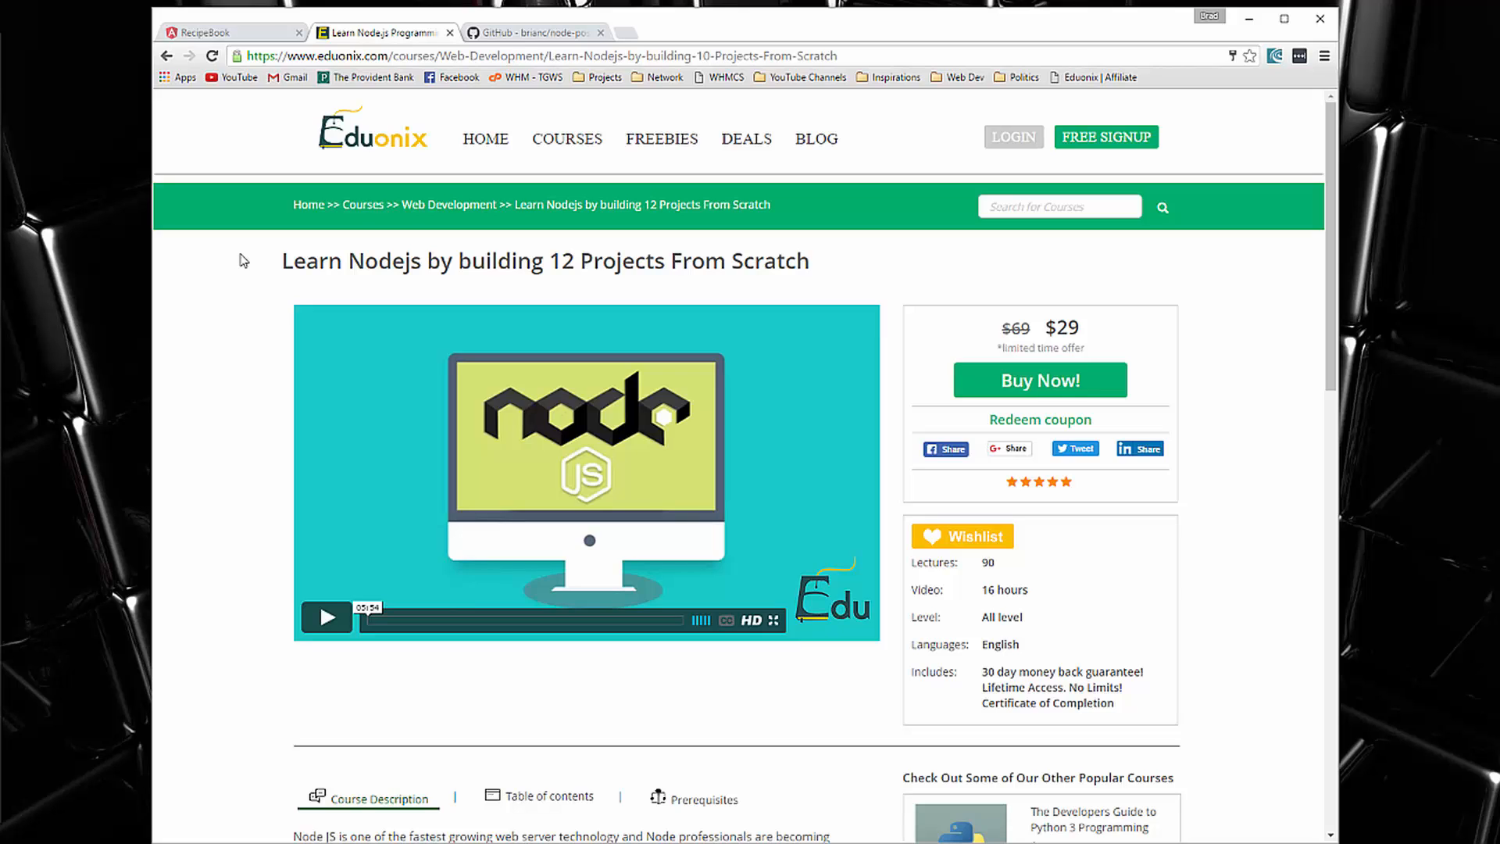
mouse_move(258, 267)
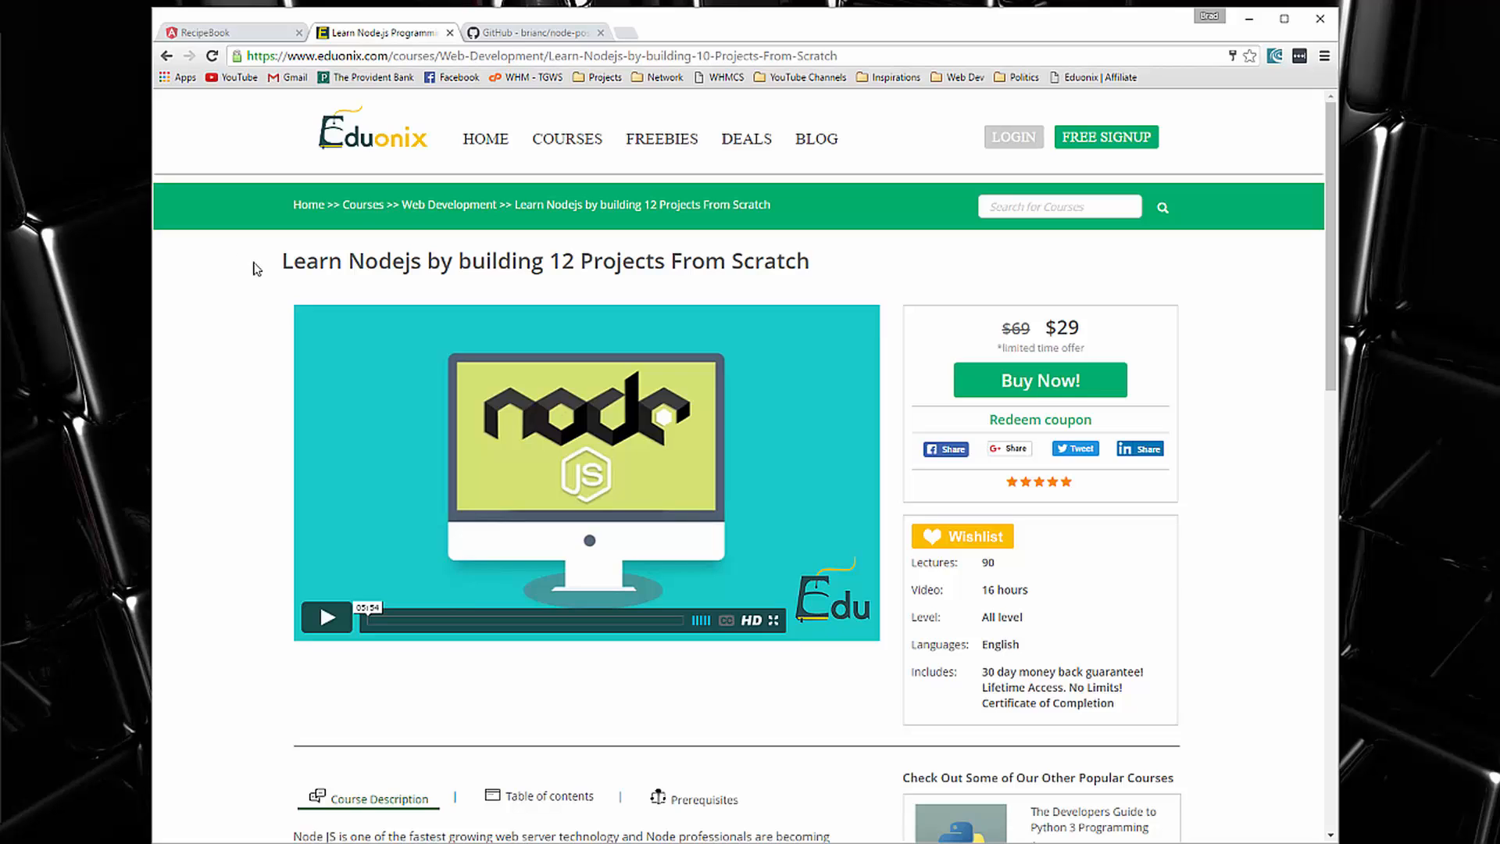
mouse_move(424, 111)
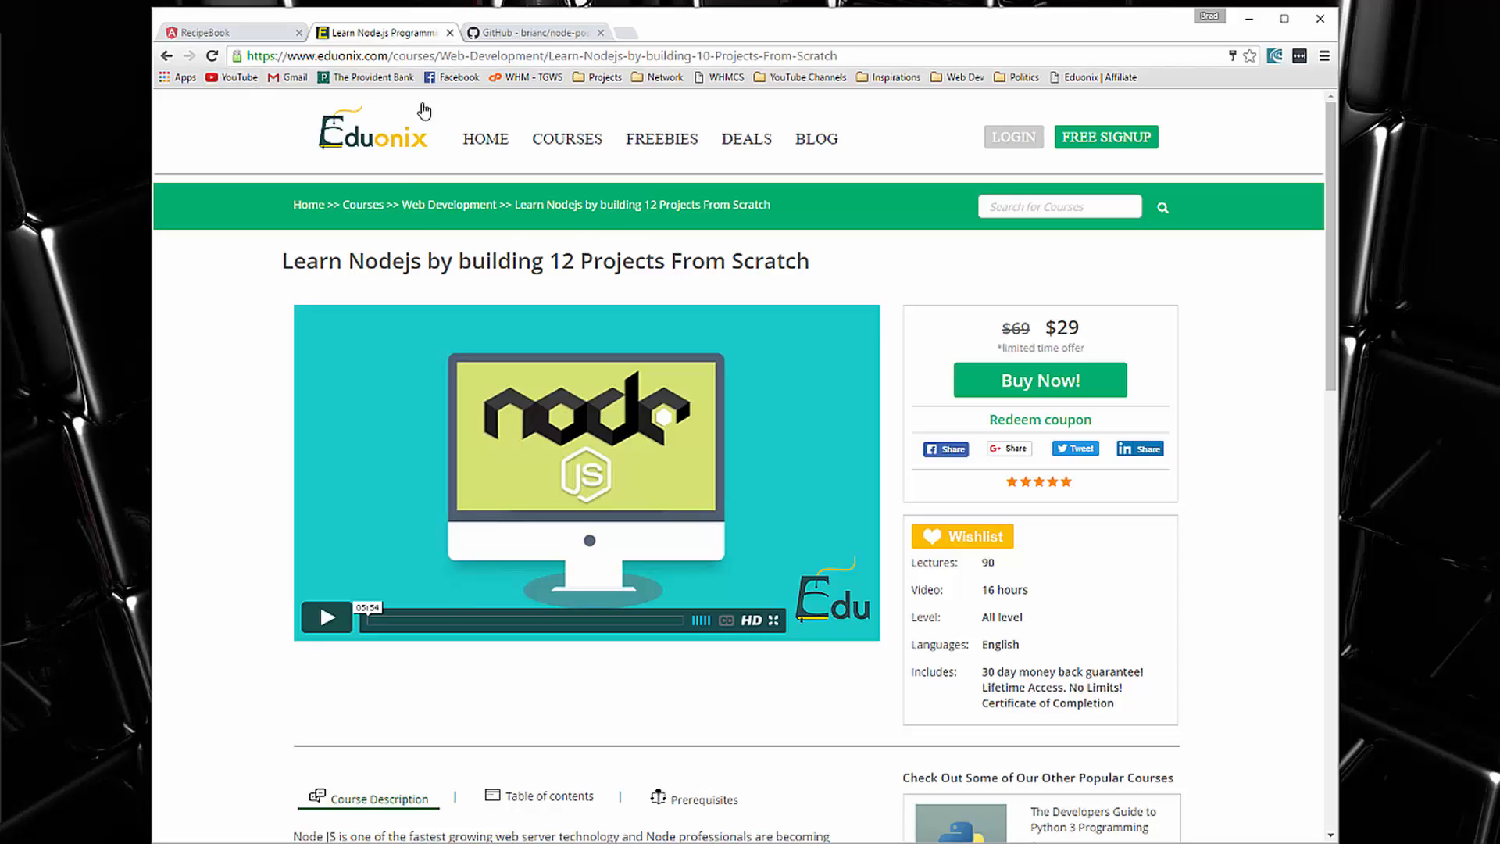
Bring the localhost:3000 RecipeBook app with its three recipes back to the front
left_click(229, 31)
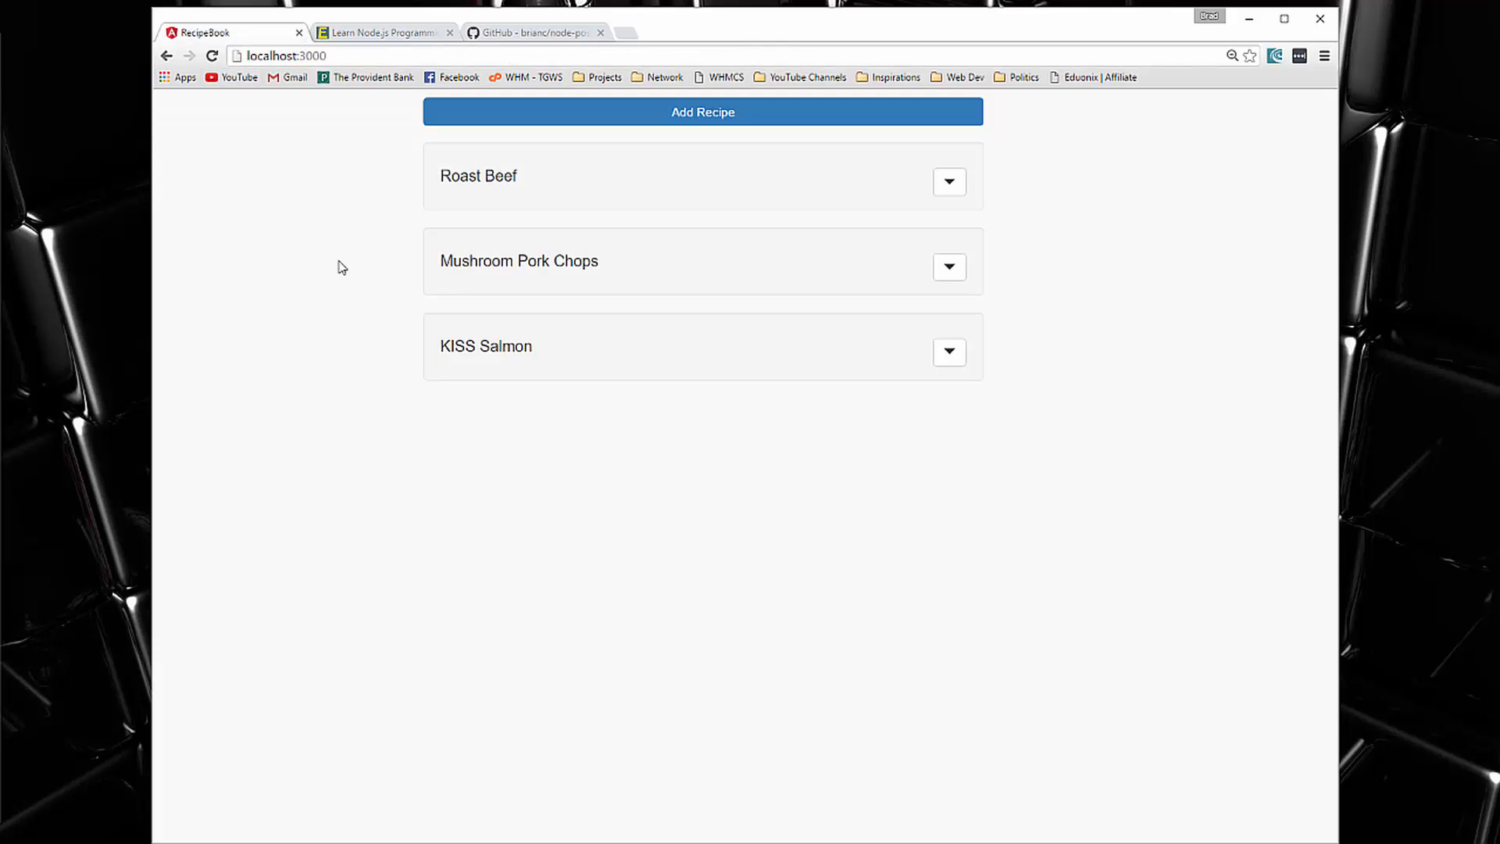
mouse_move(588, 266)
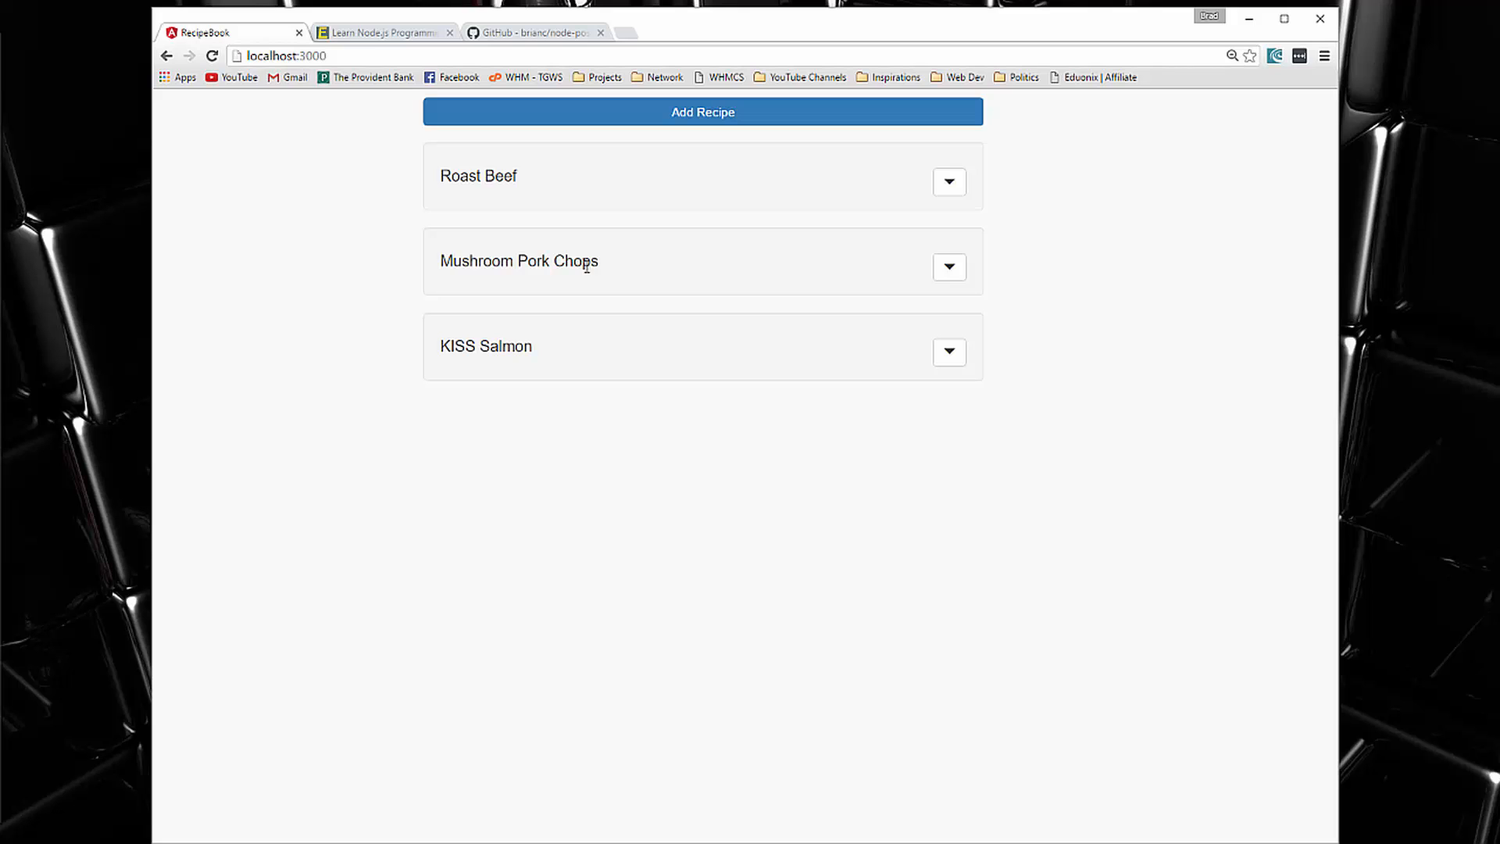
mouse_move(534, 364)
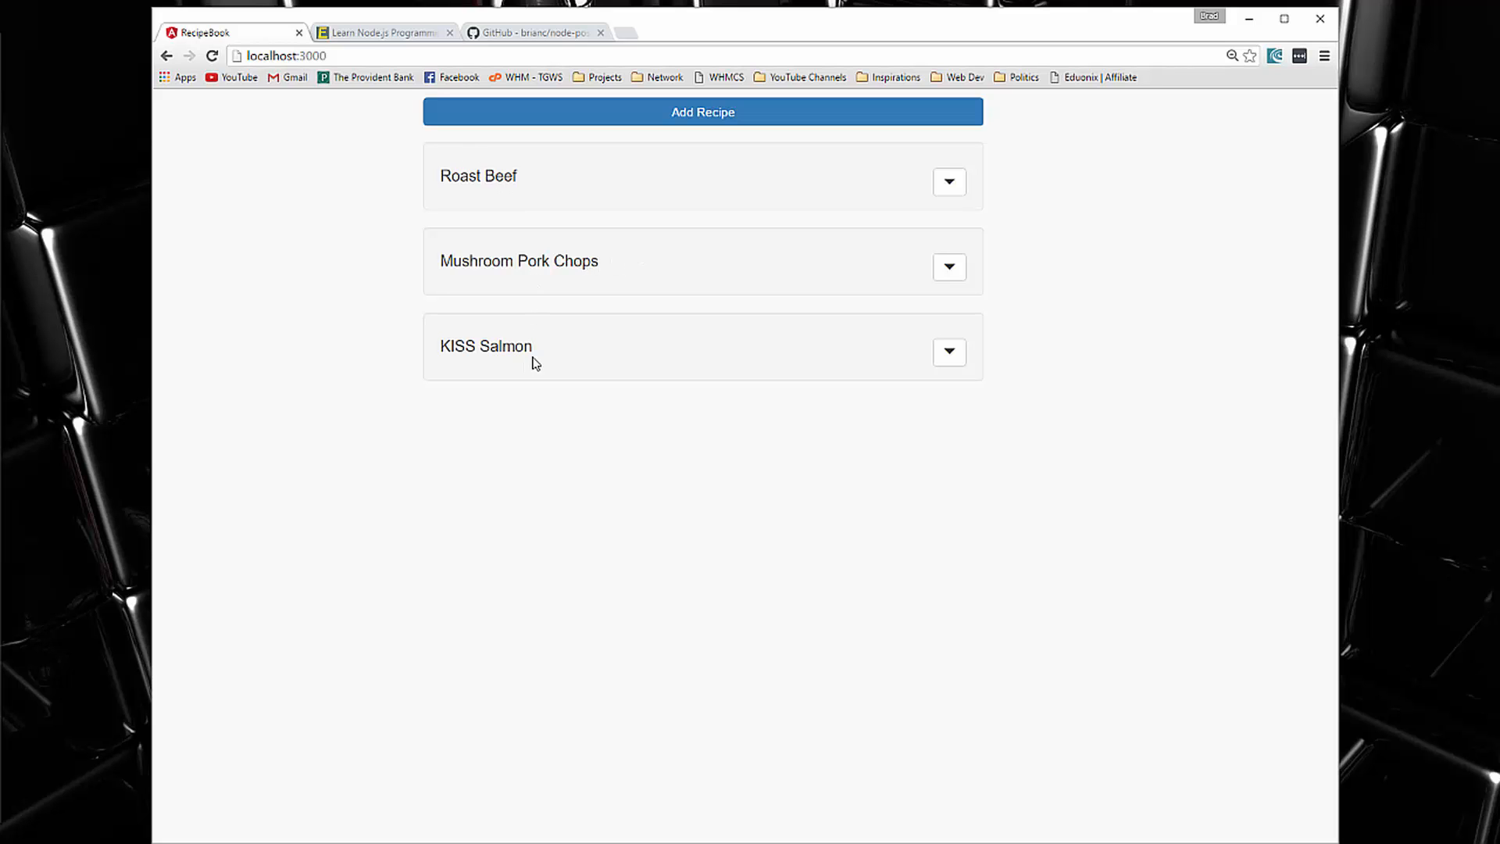
mouse_move(701, 112)
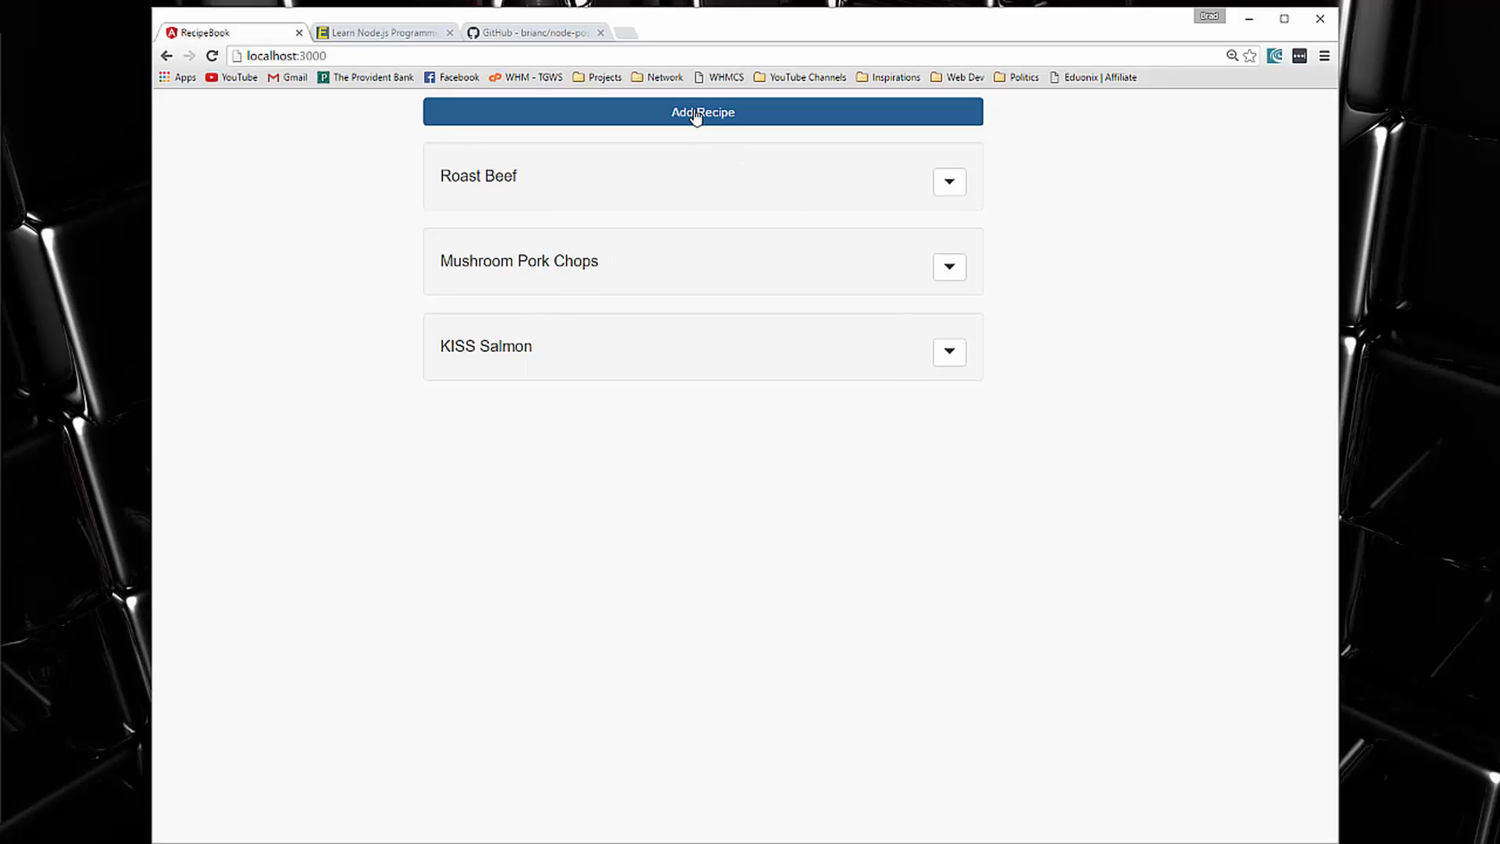
Save a new recipe 'Test Recipe' with ingredients 'test' and directions 'test', making four recipes
left_click(702, 112)
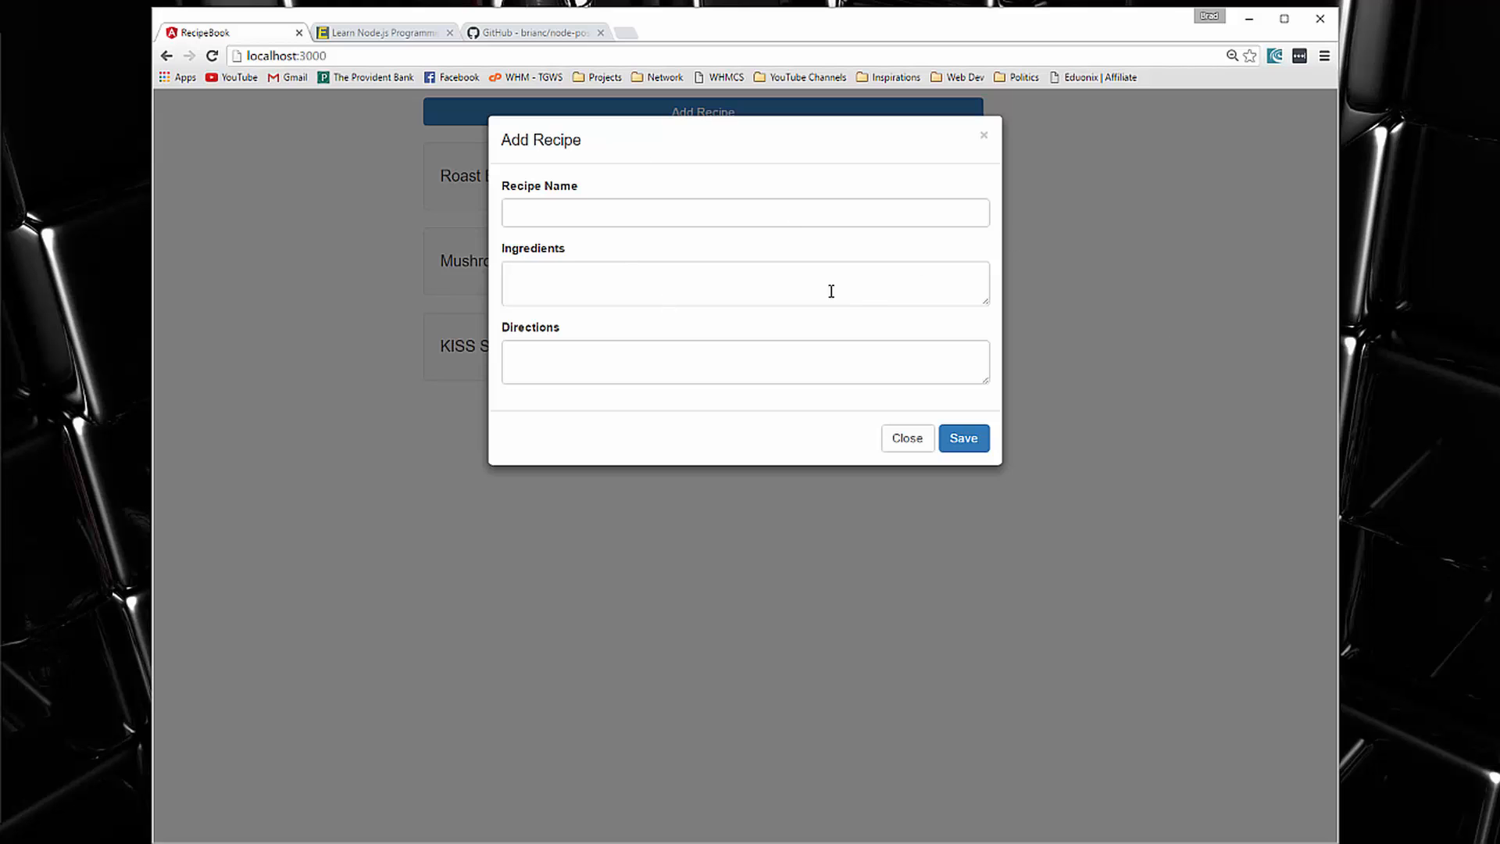
left_click(744, 212)
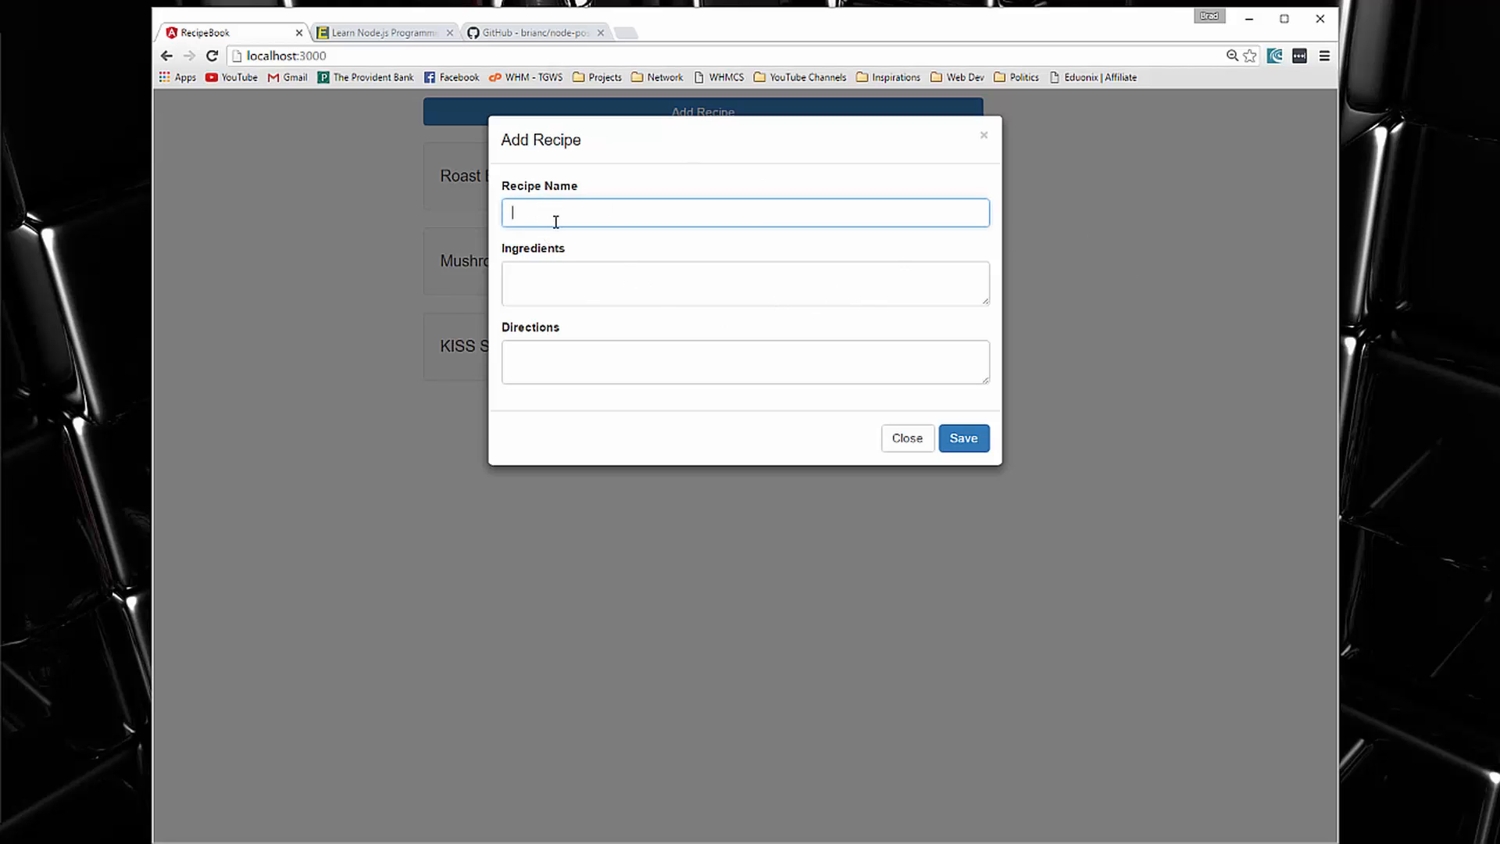
type("Test")
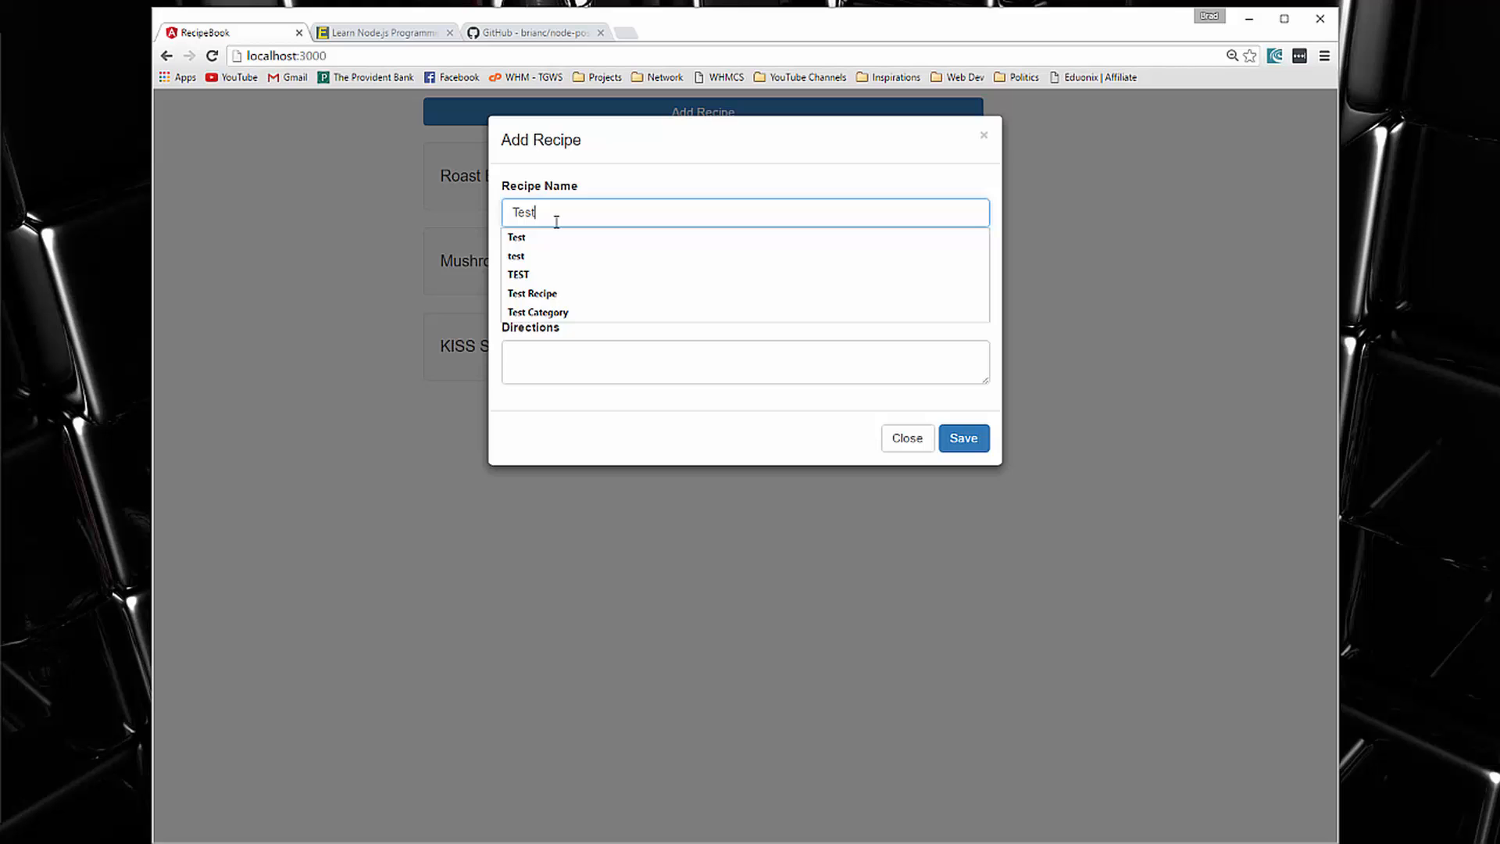
left_click(531, 292)
type("test")
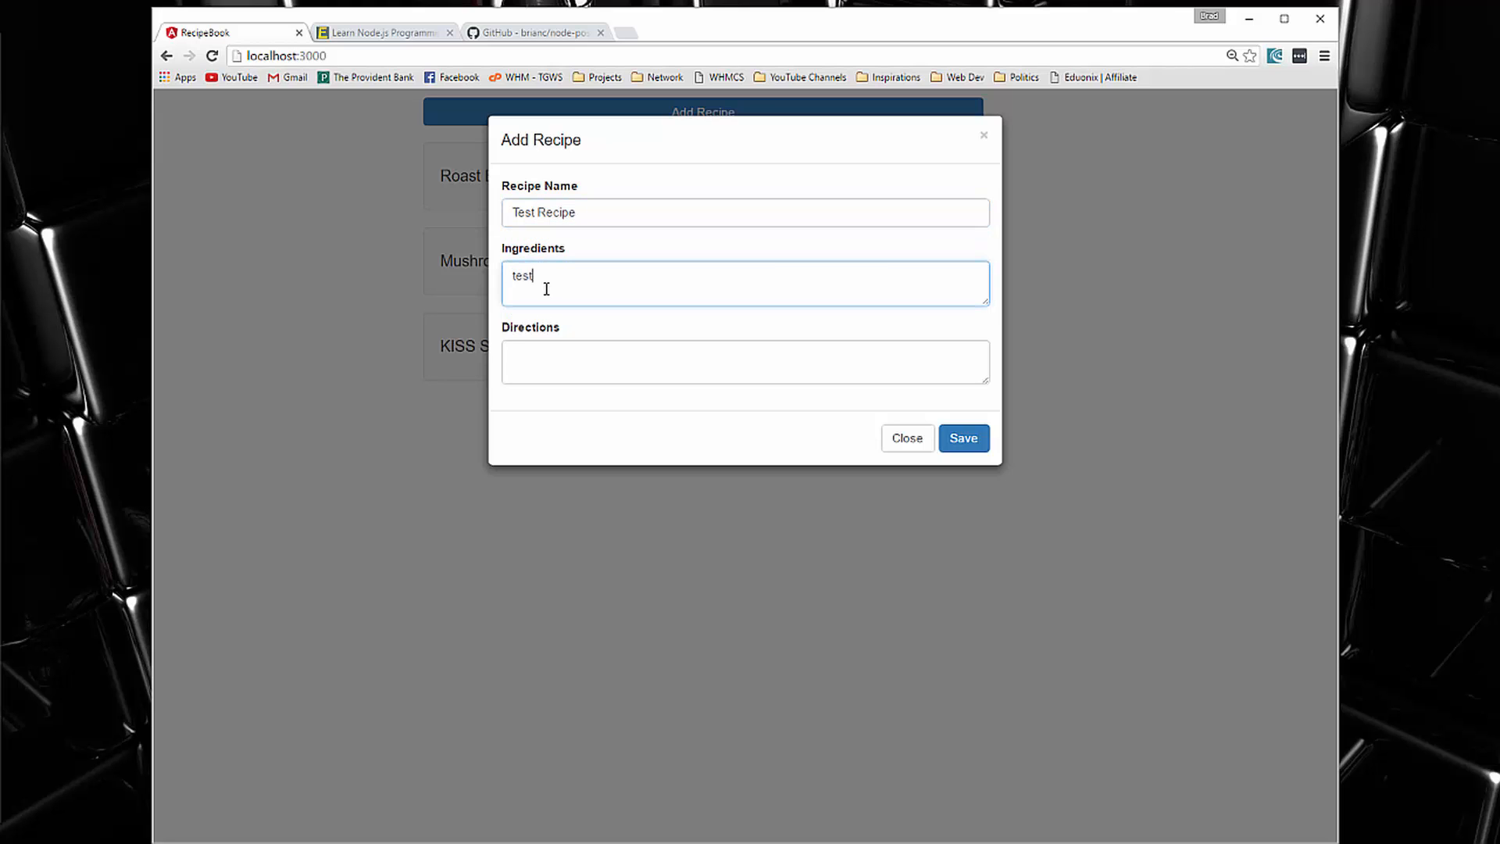
left_click(963, 437)
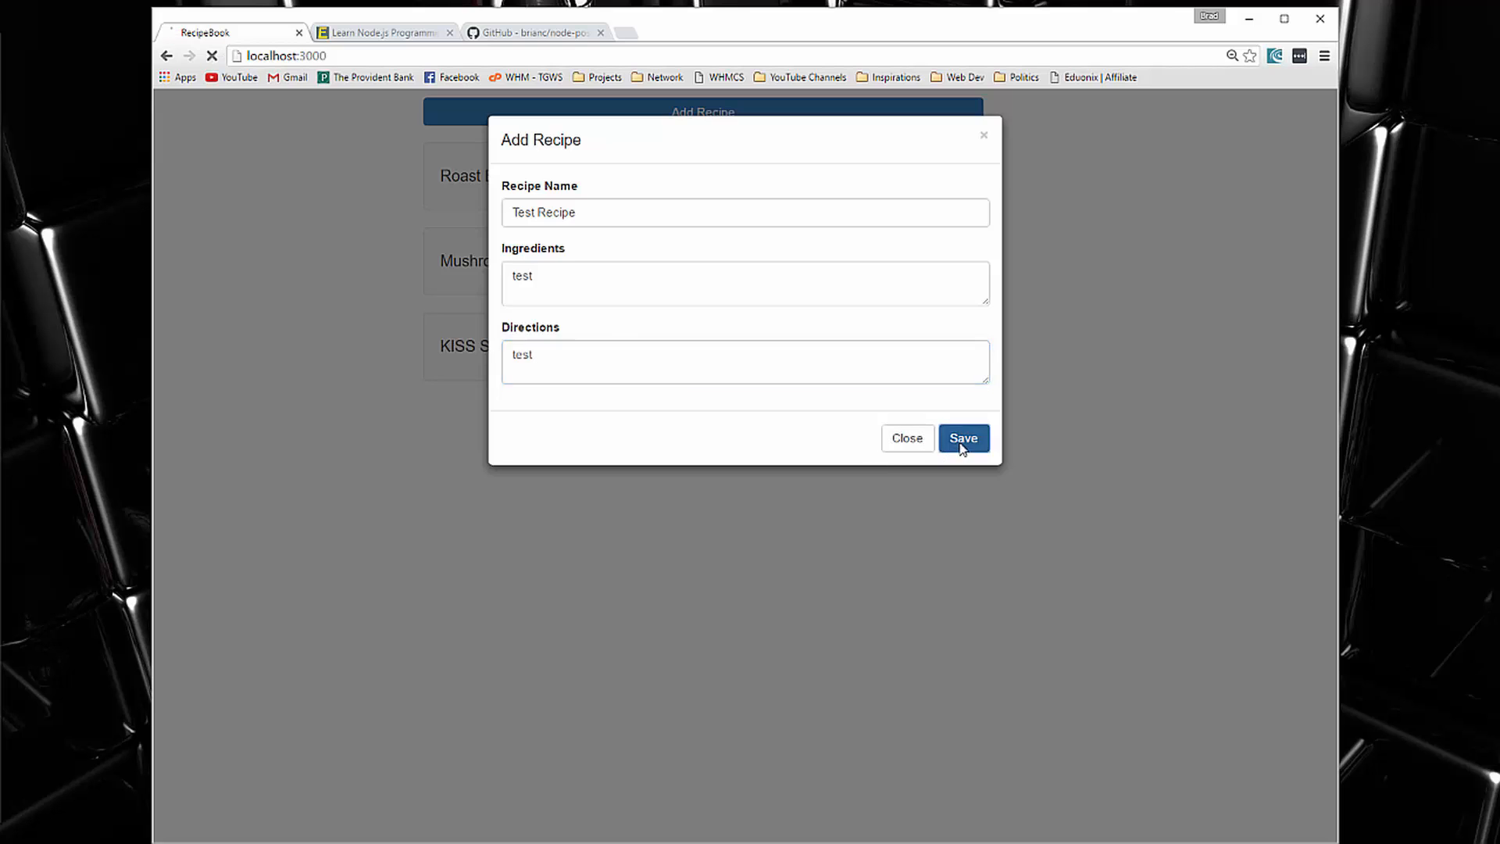
left_click(962, 438)
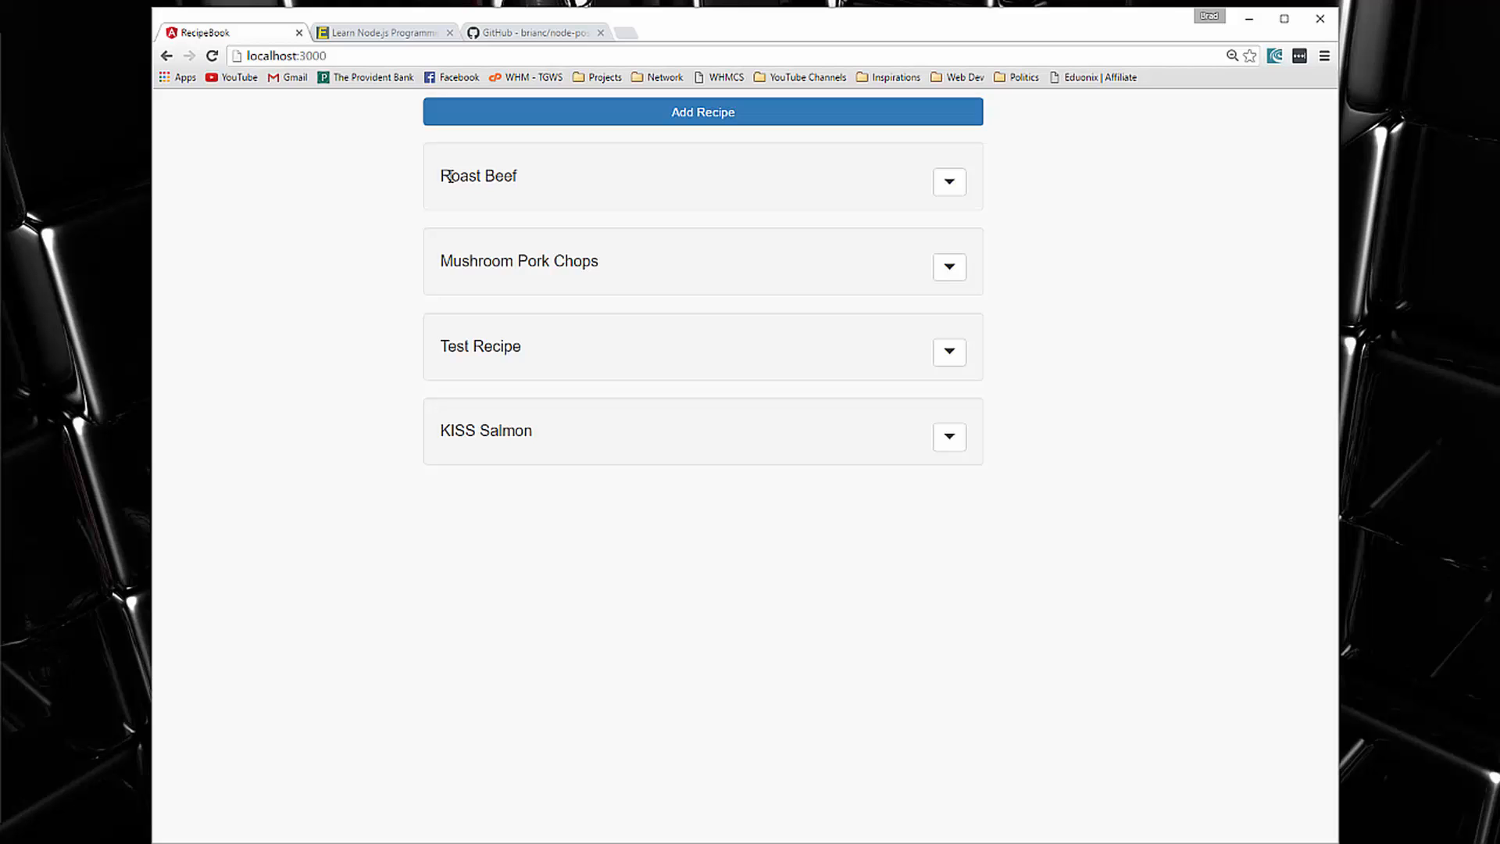
mouse_move(504, 327)
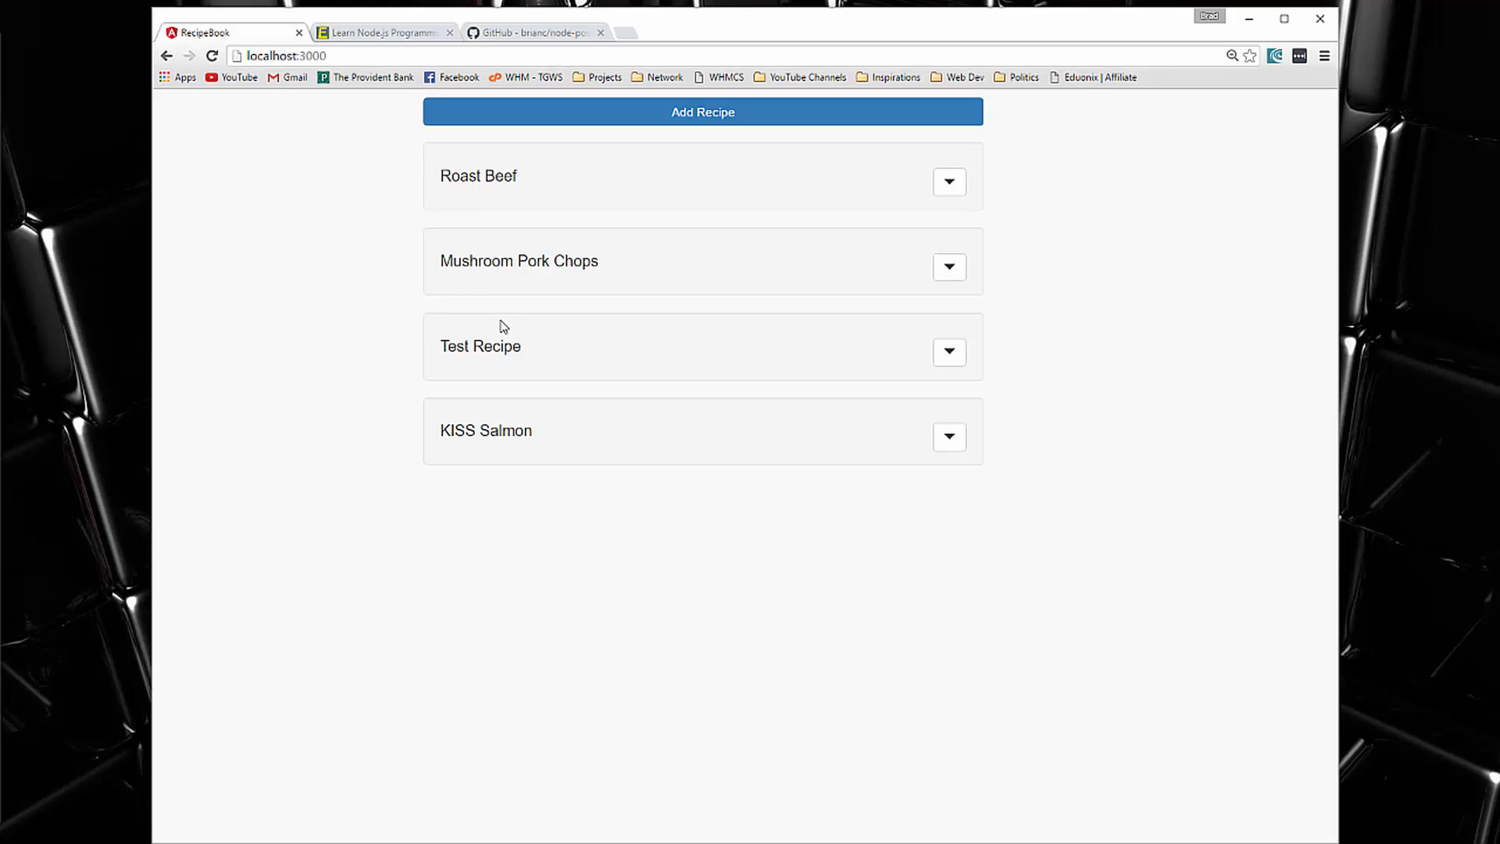
mouse_move(522, 364)
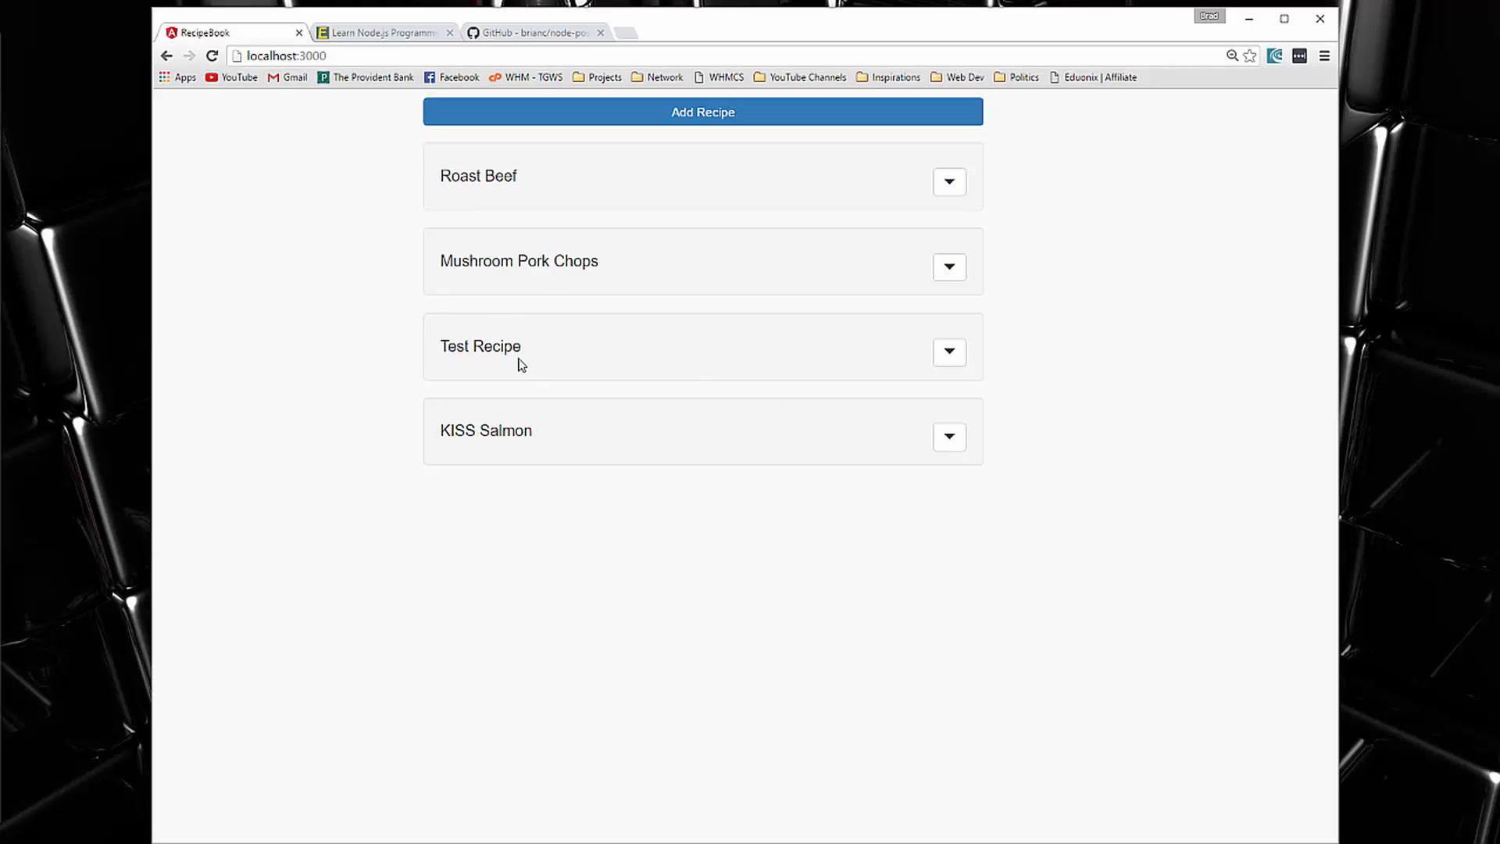
mouse_move(936, 236)
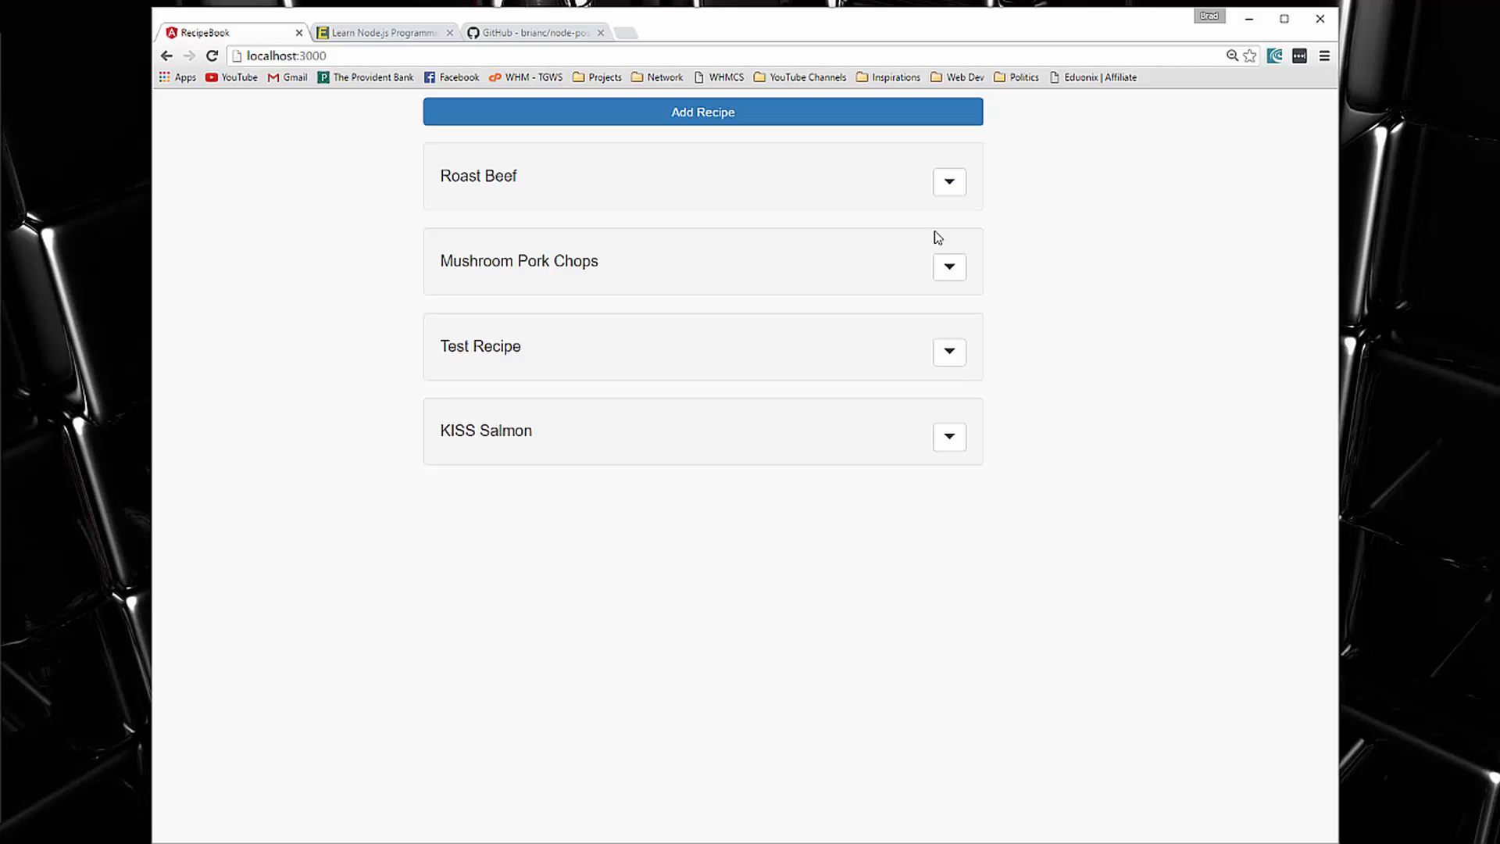
Expand Roast Beef and Test Recipe to reveal their ingredients, directions and edit/delete options
left_click(948, 181)
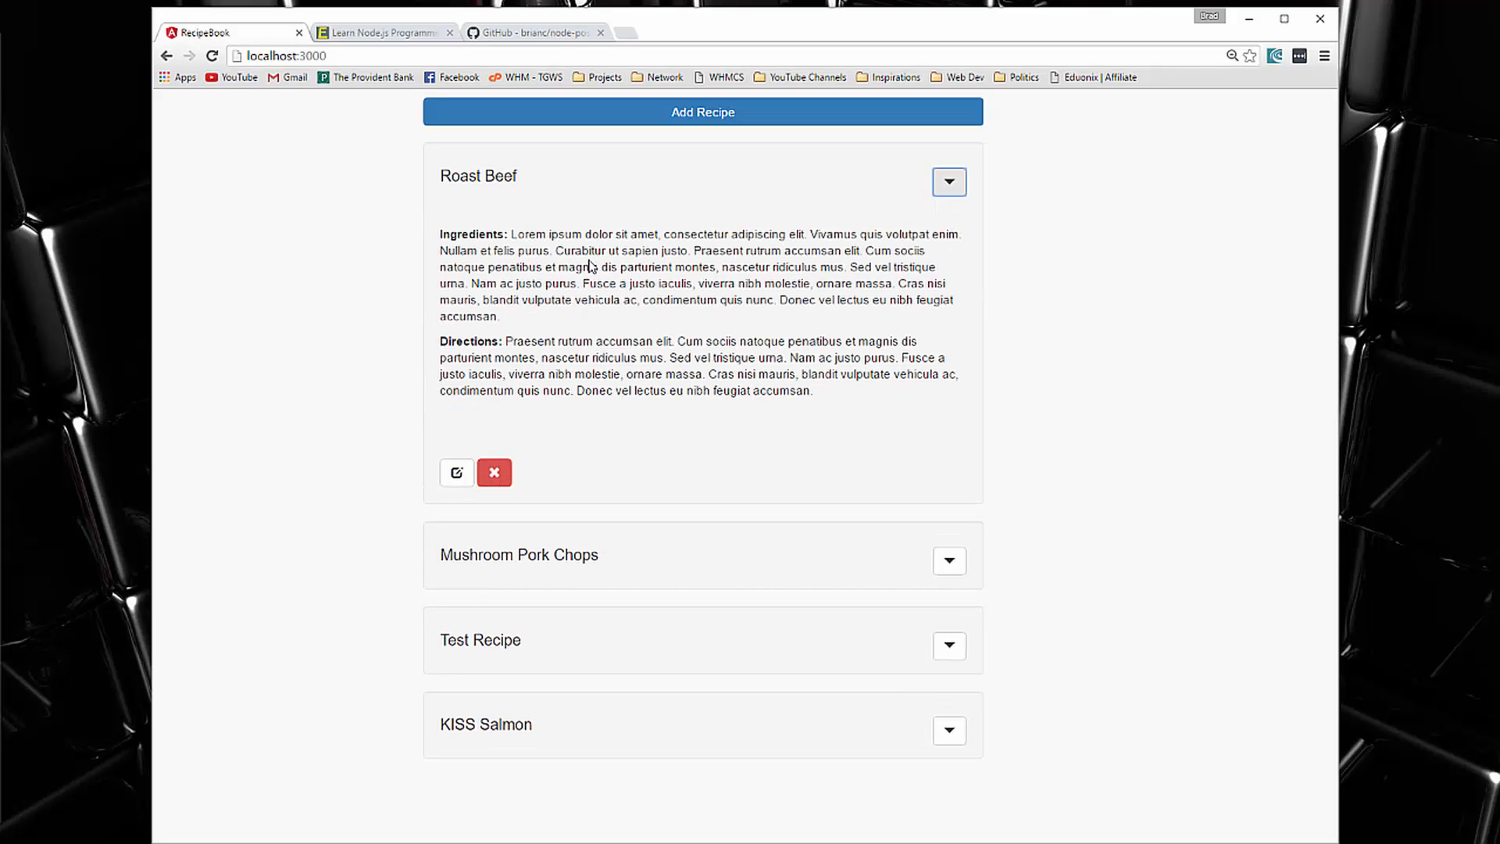
mouse_move(629, 338)
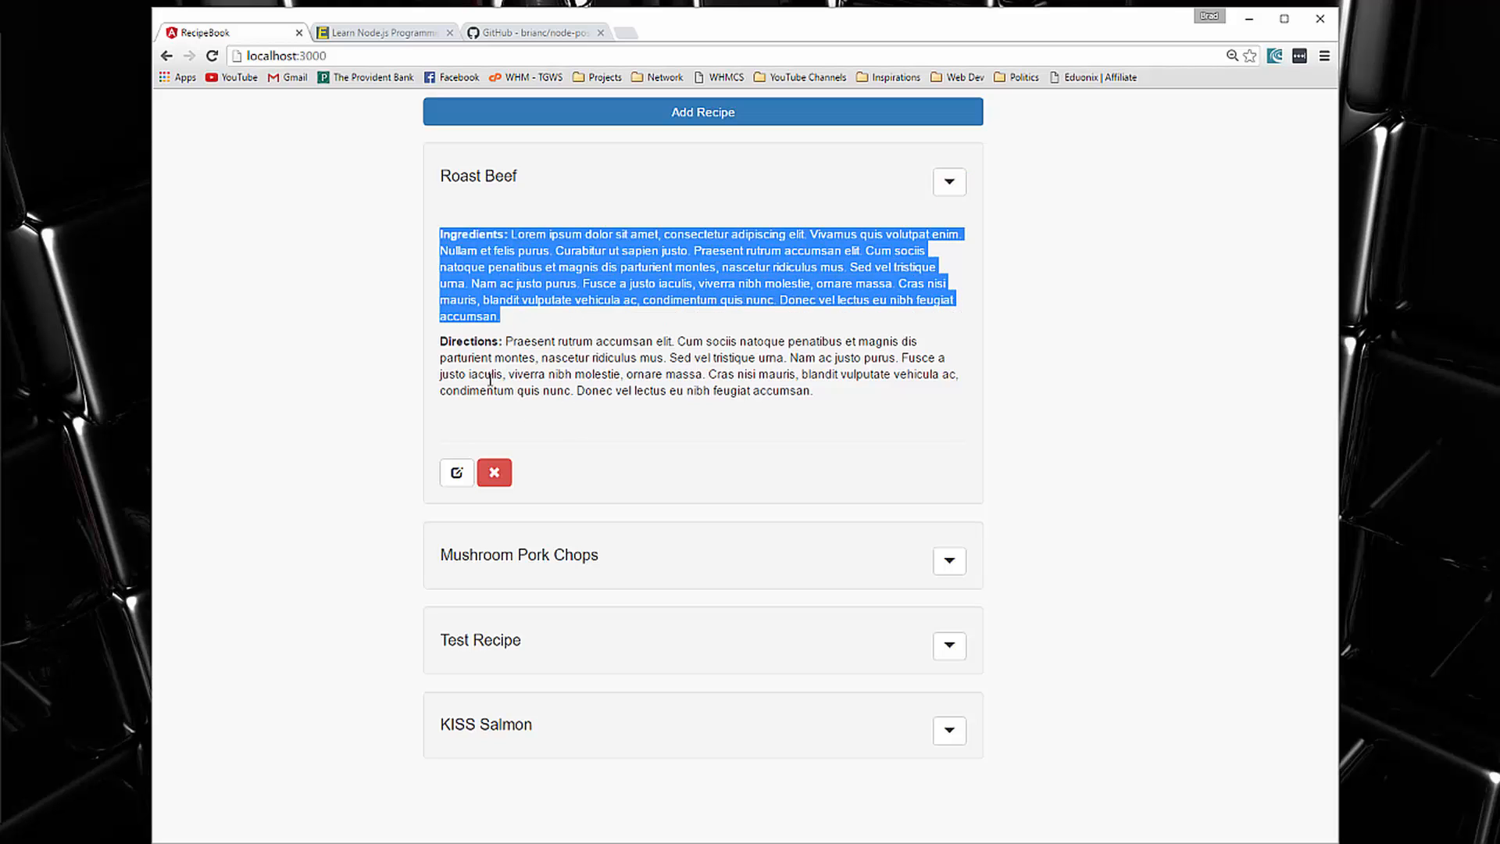
left_click(967, 495)
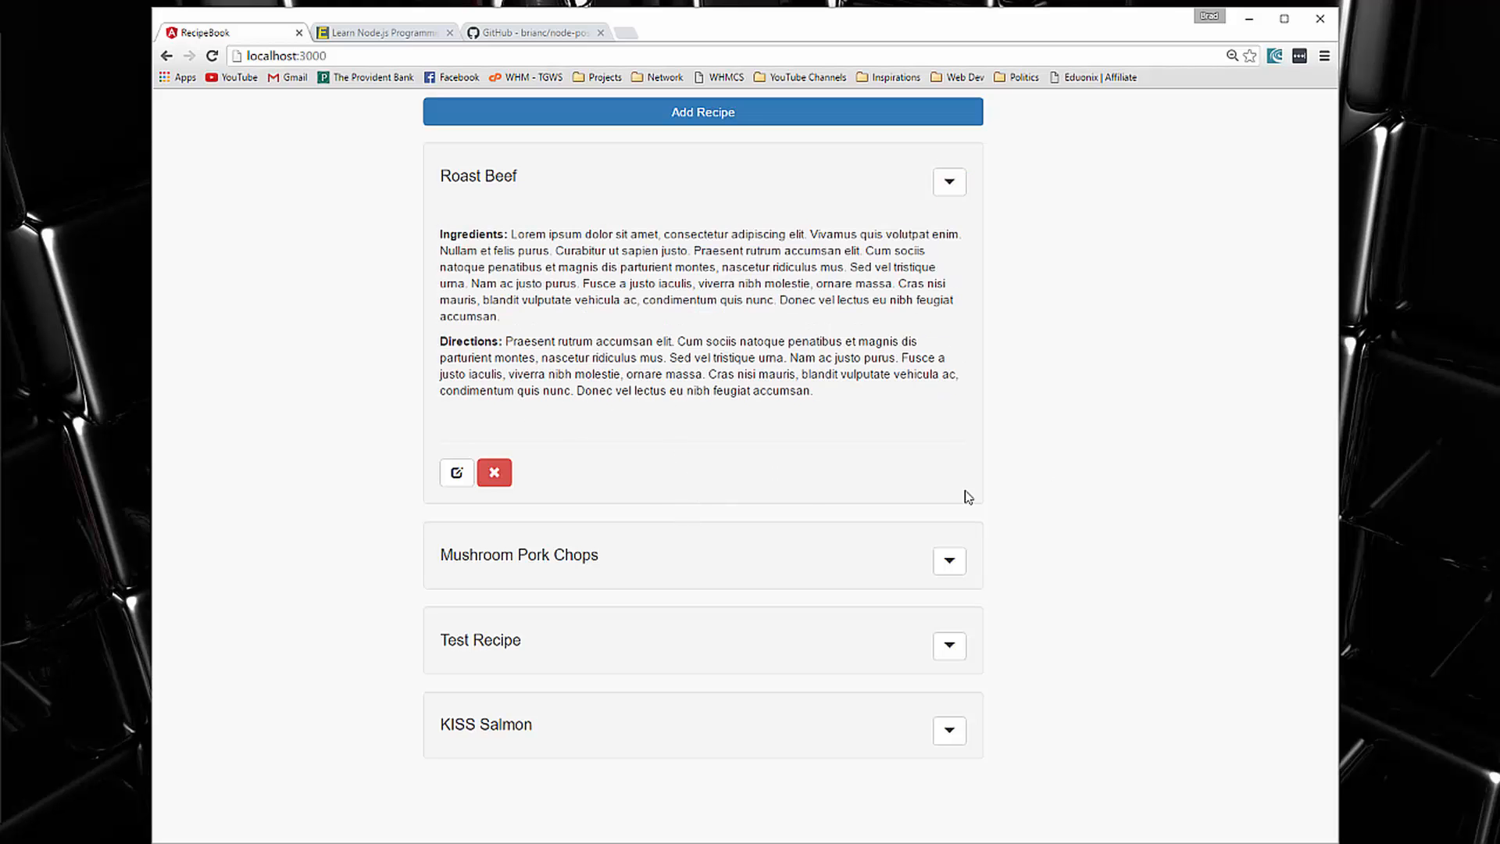
mouse_move(457, 472)
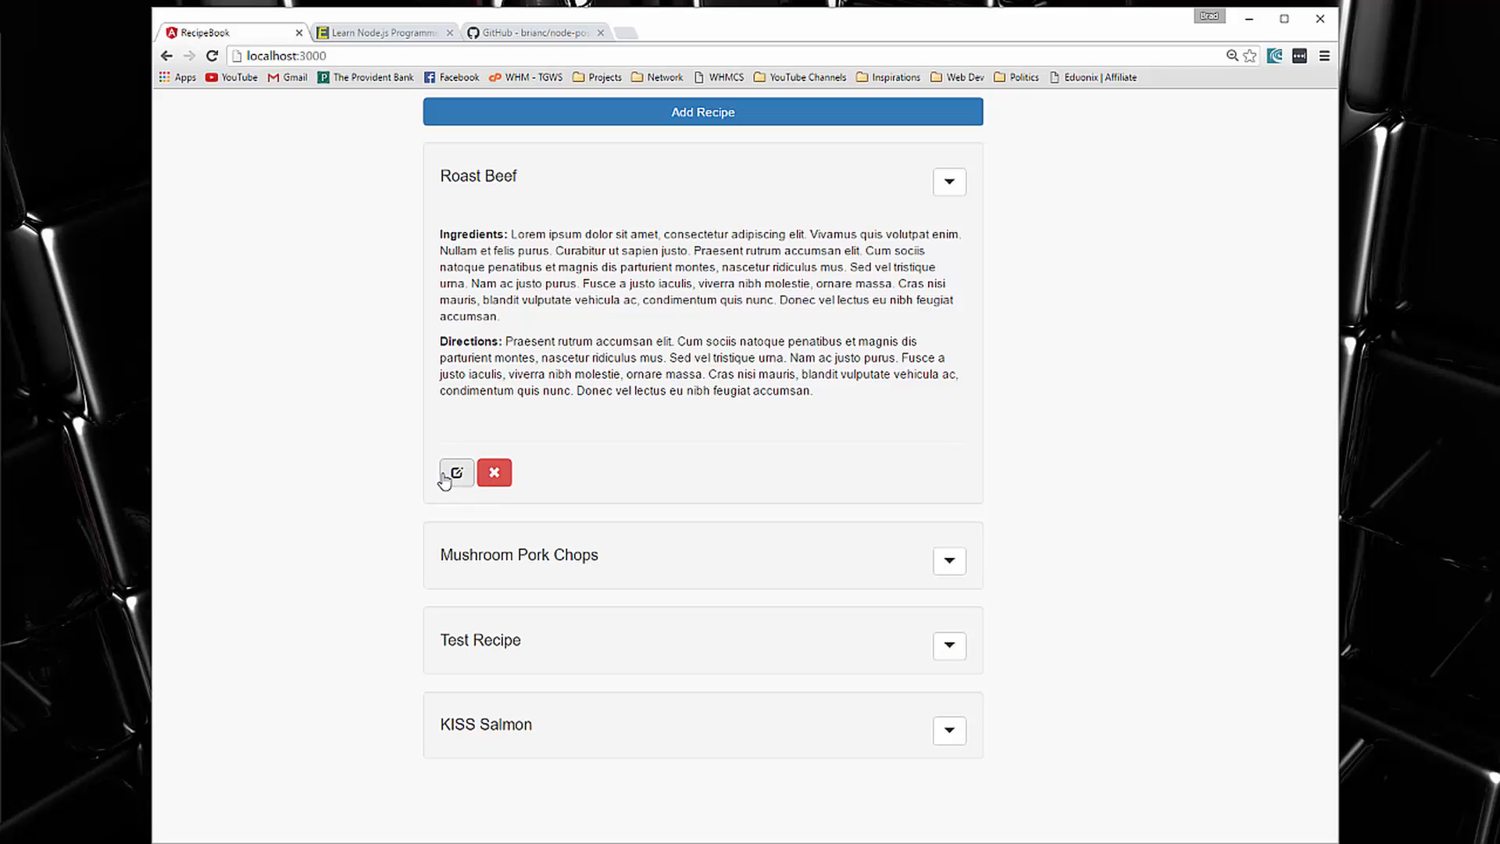
left_click(942, 645)
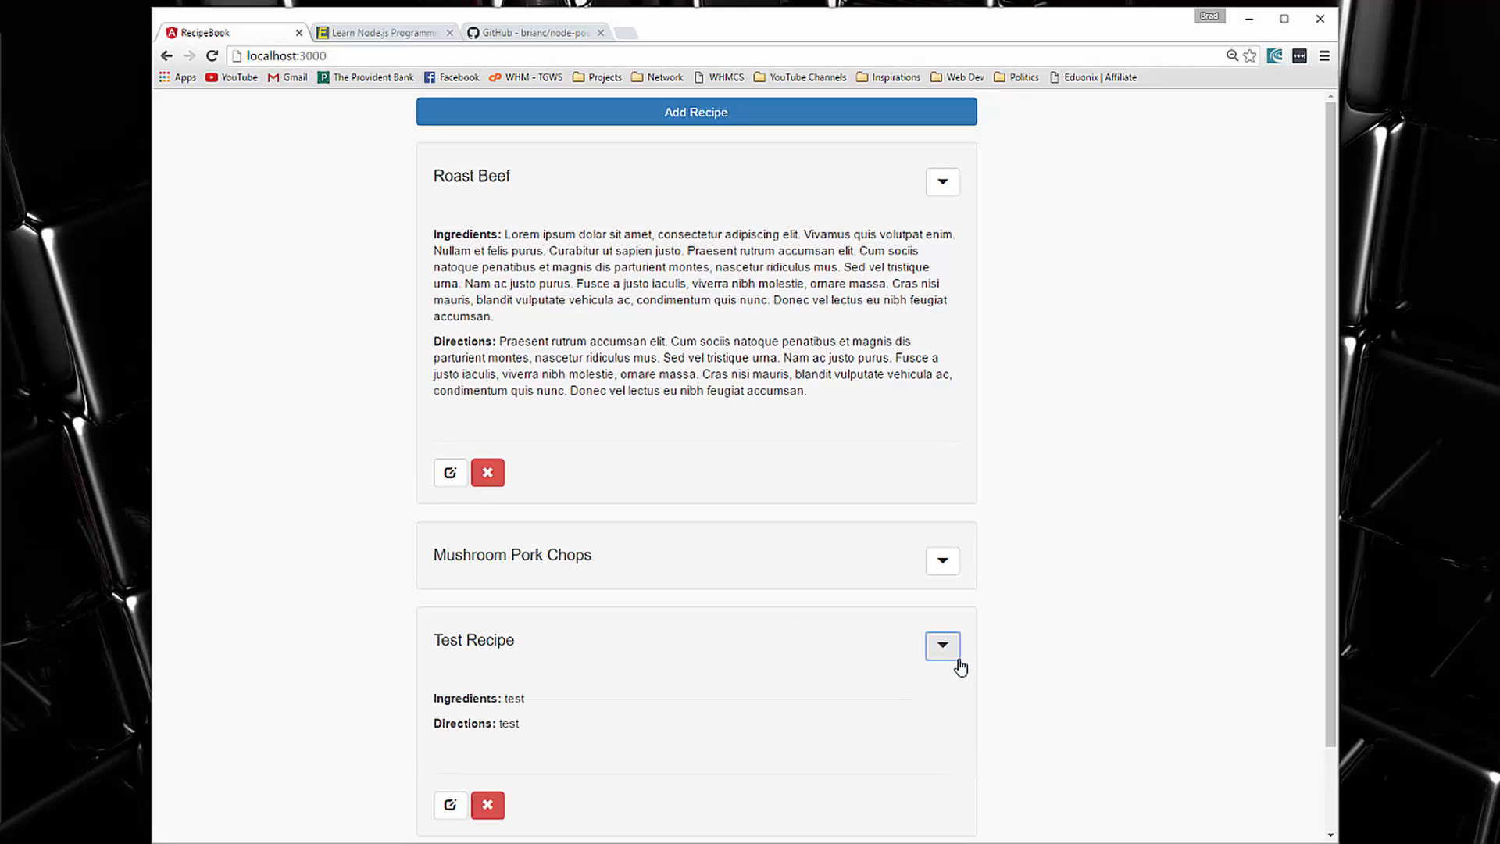
Append 'Edited' to the test recipe's name and save it as 'Test Recipe Edited'
left_click(449, 805)
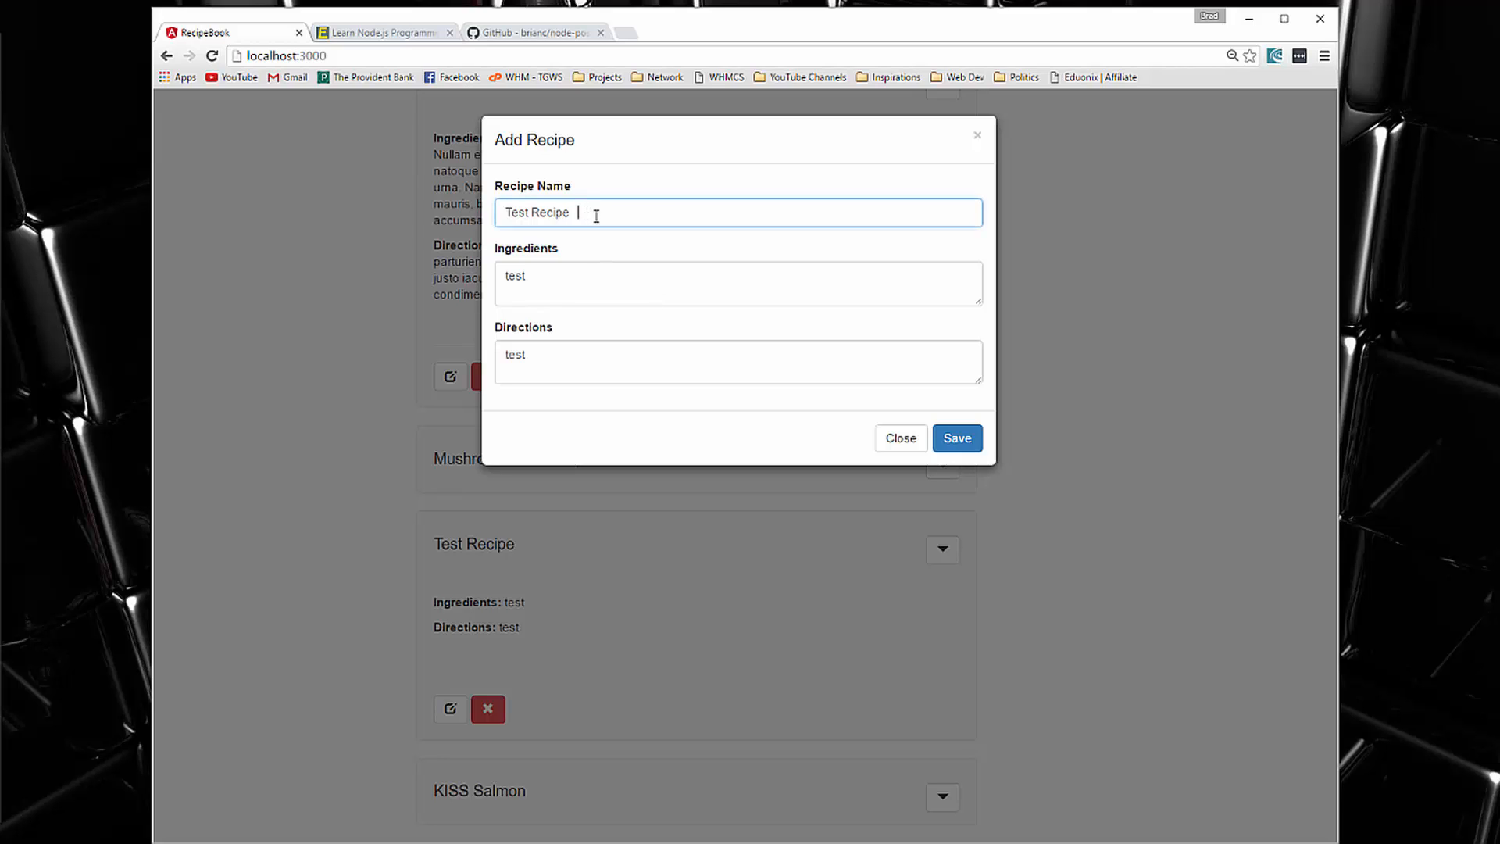
type("Edite")
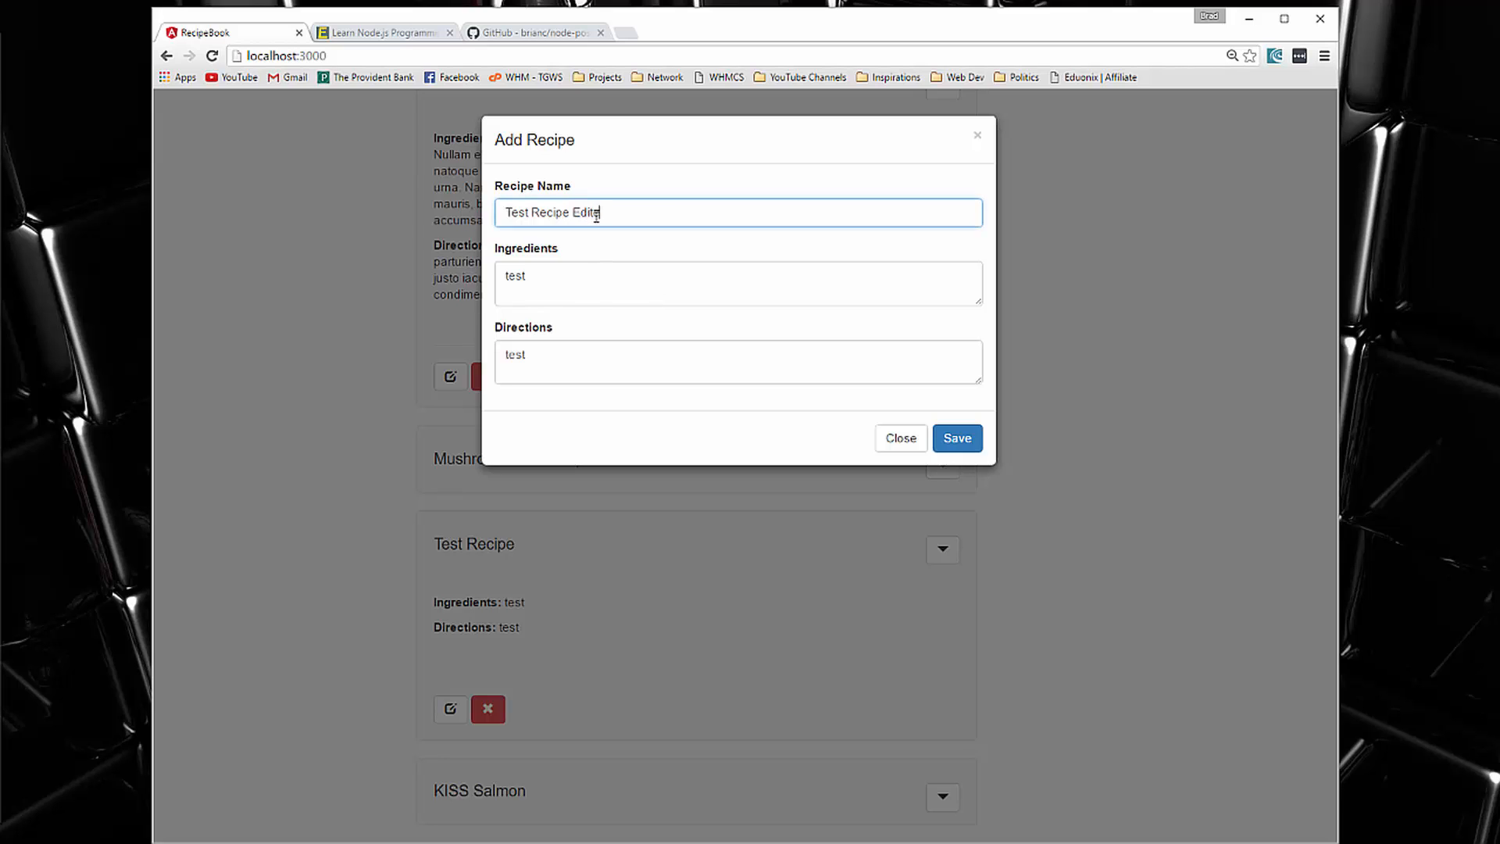
left_click(956, 437)
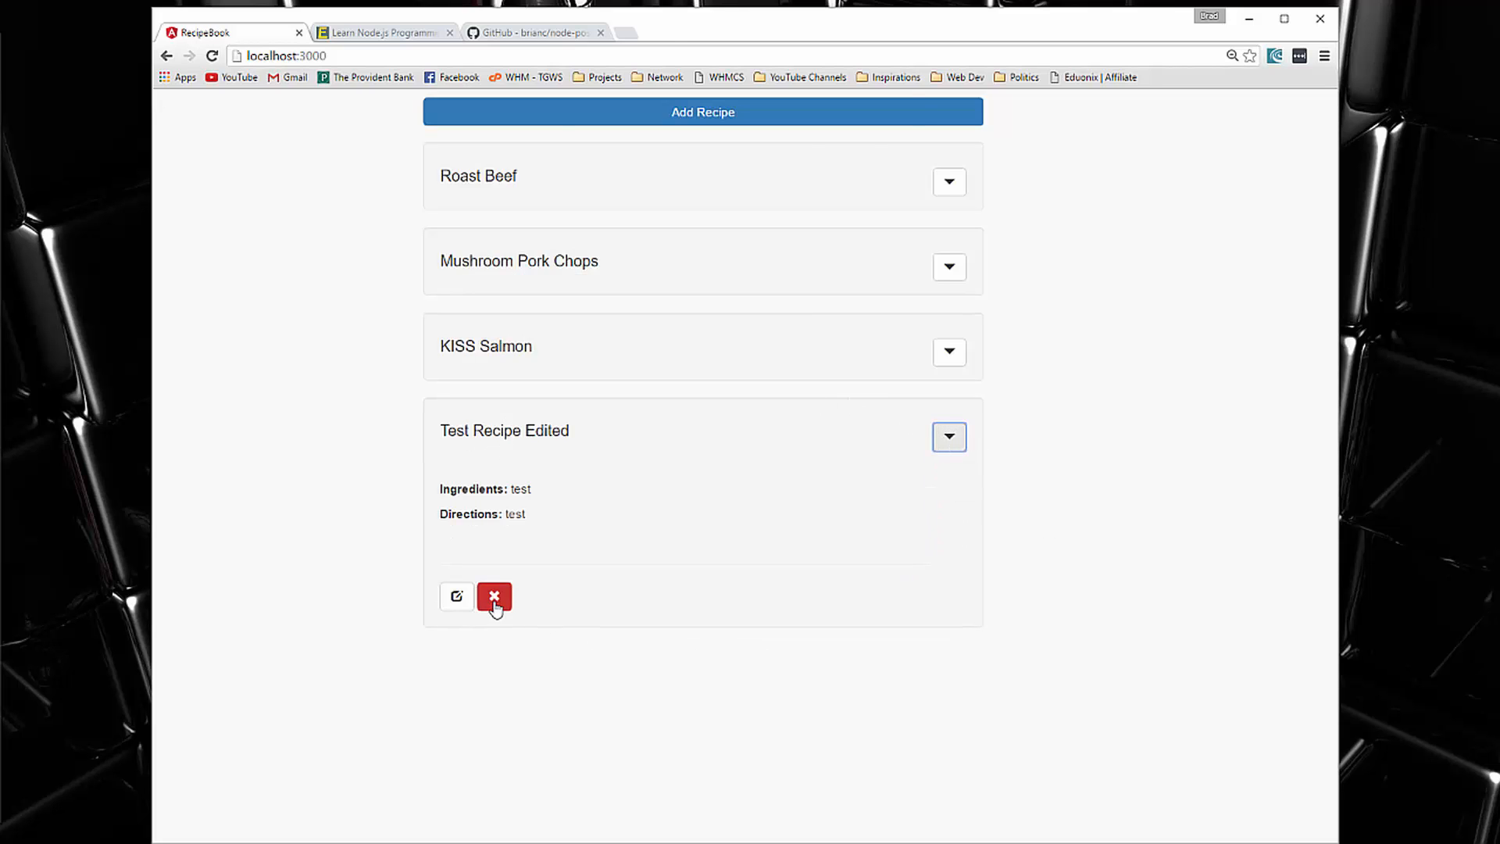
Remove 'Test Recipe Edited' and confirm, leaving Roast Beef, Mushroom Pork Chops and KISS Salmon
left_click(494, 596)
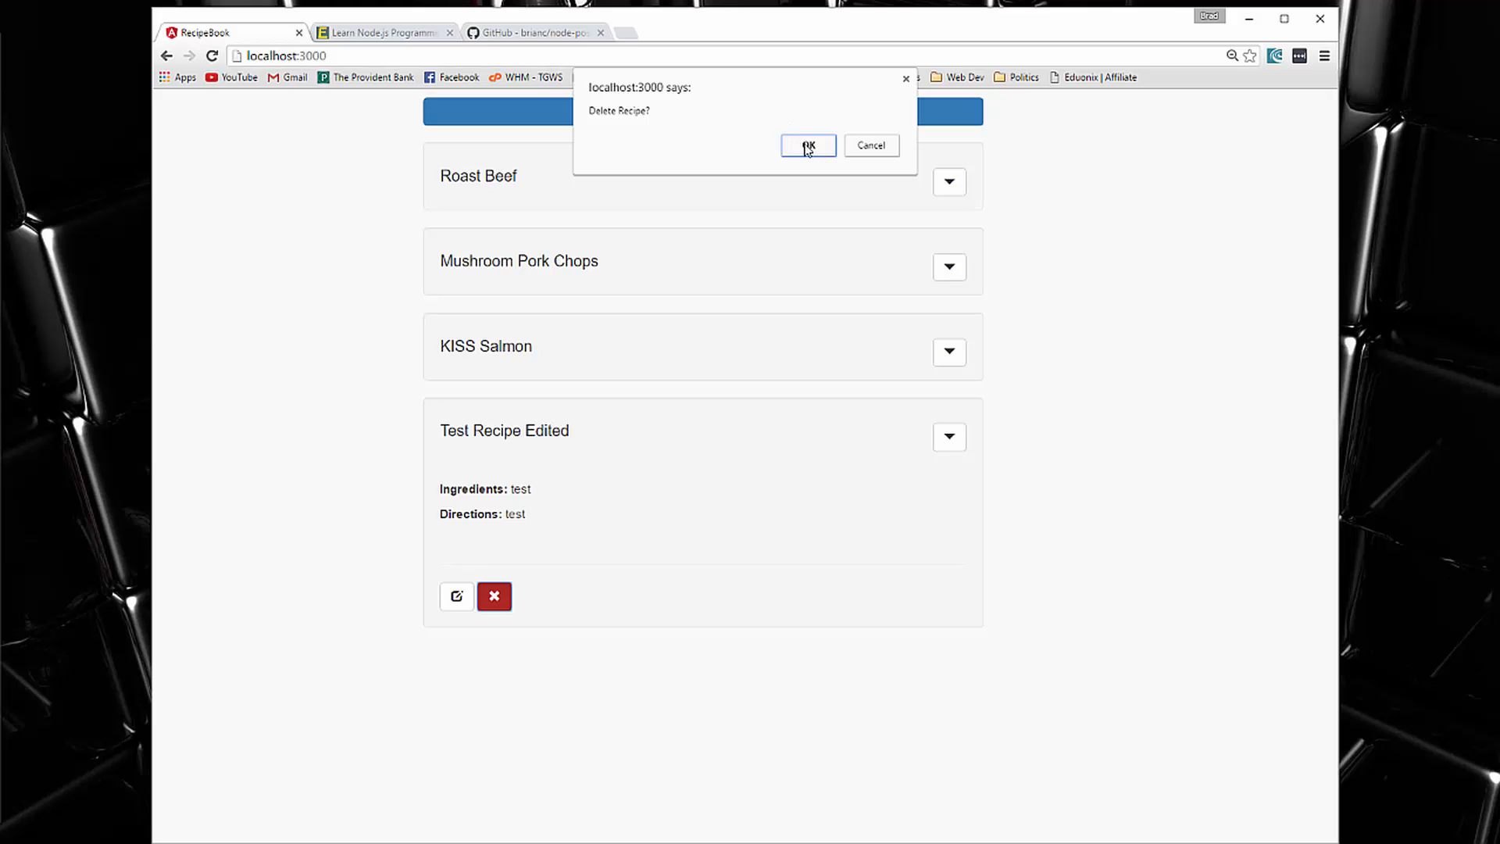
left_click(806, 146)
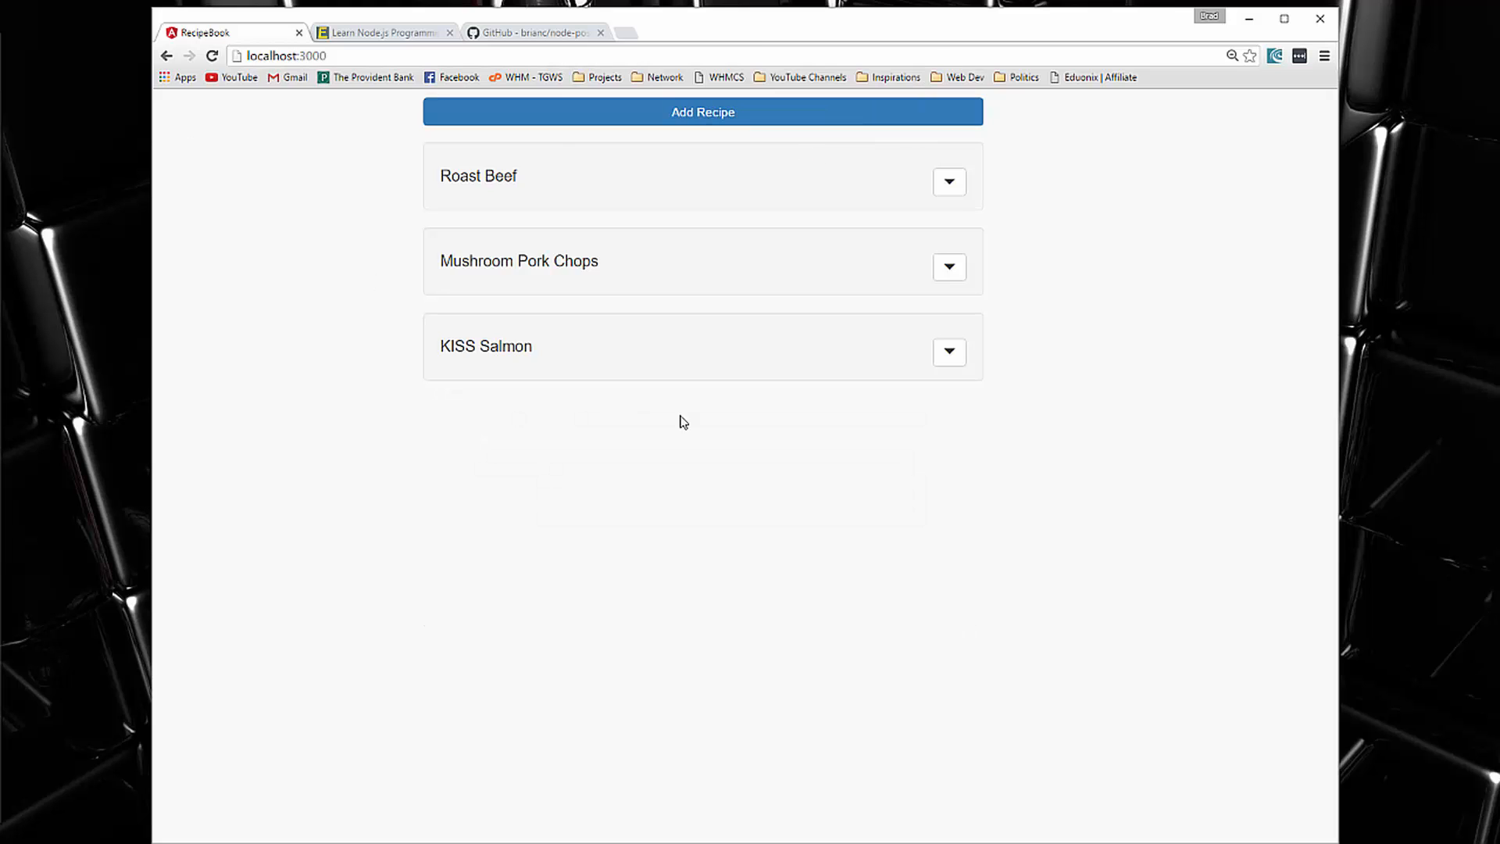